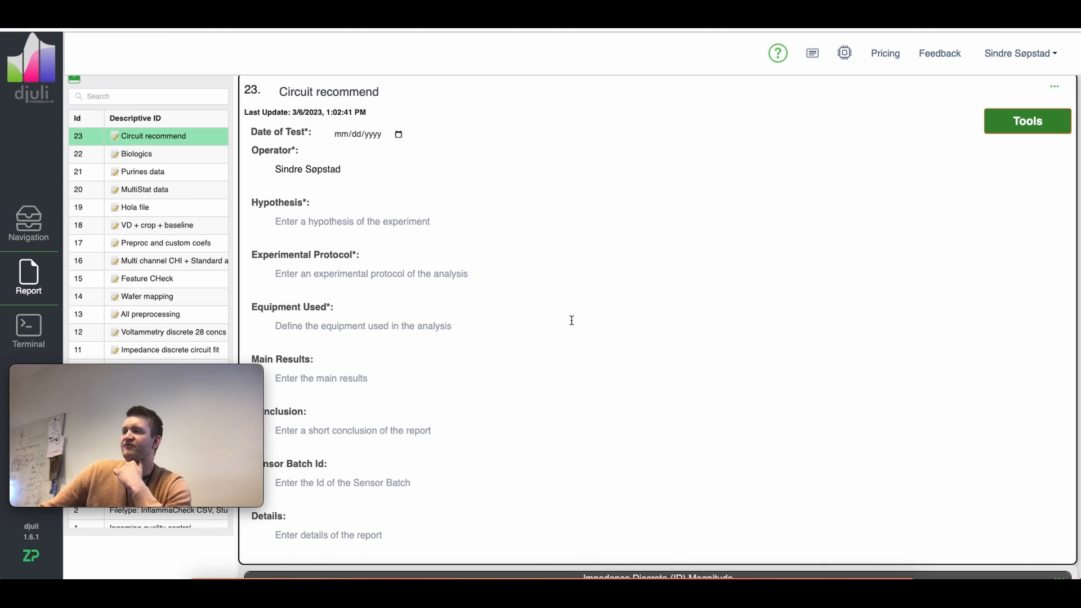
# Step: Scroll through the Circuit recommend report to review the [R1,C1] fit sections
pyautogui.scroll(-3)
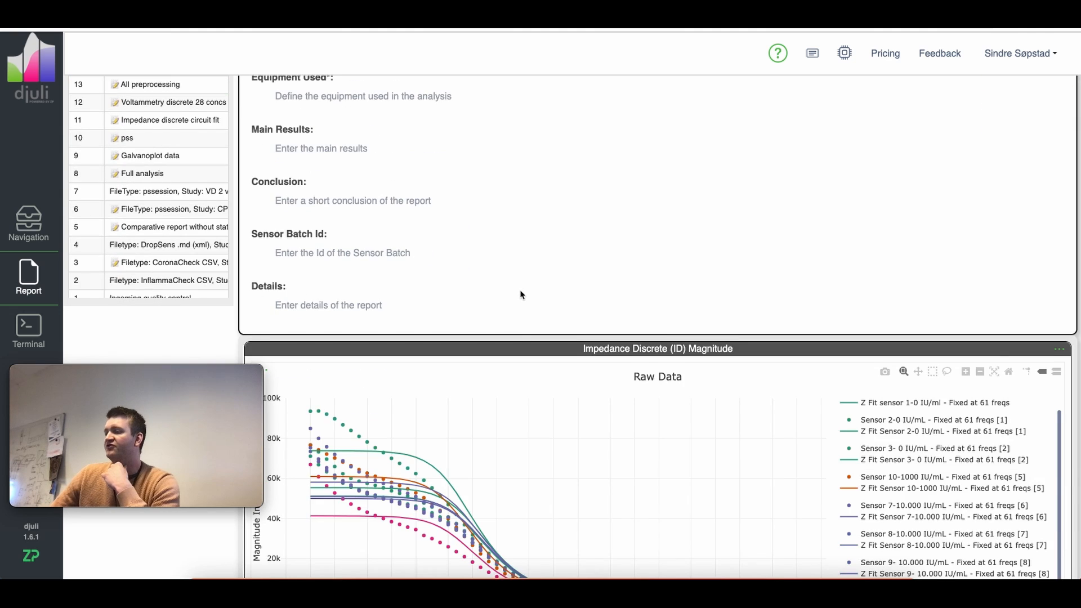
pyautogui.scroll(-3)
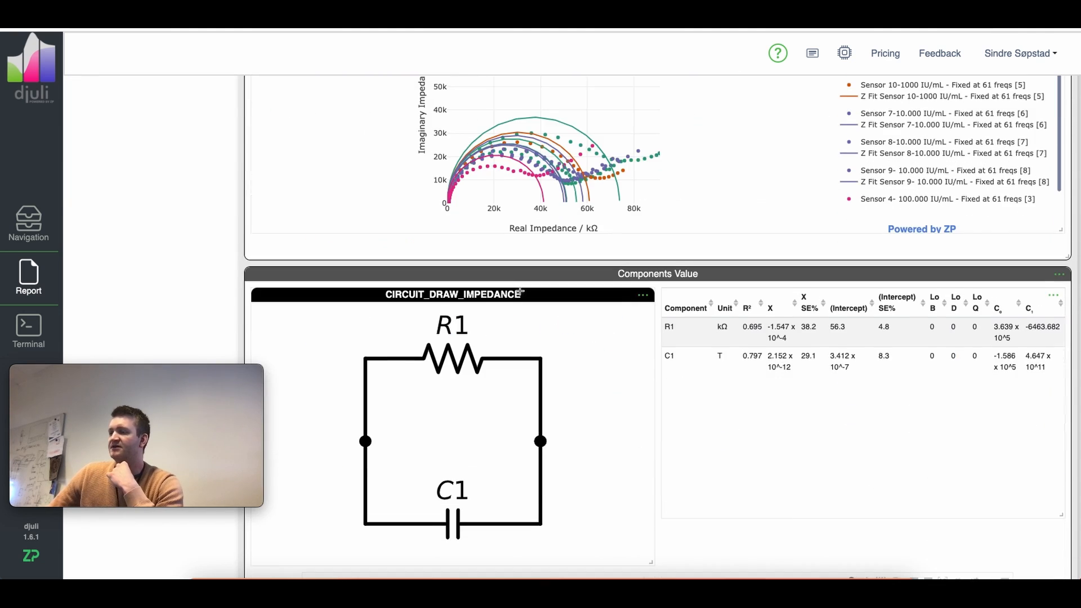
pyautogui.scroll(-3)
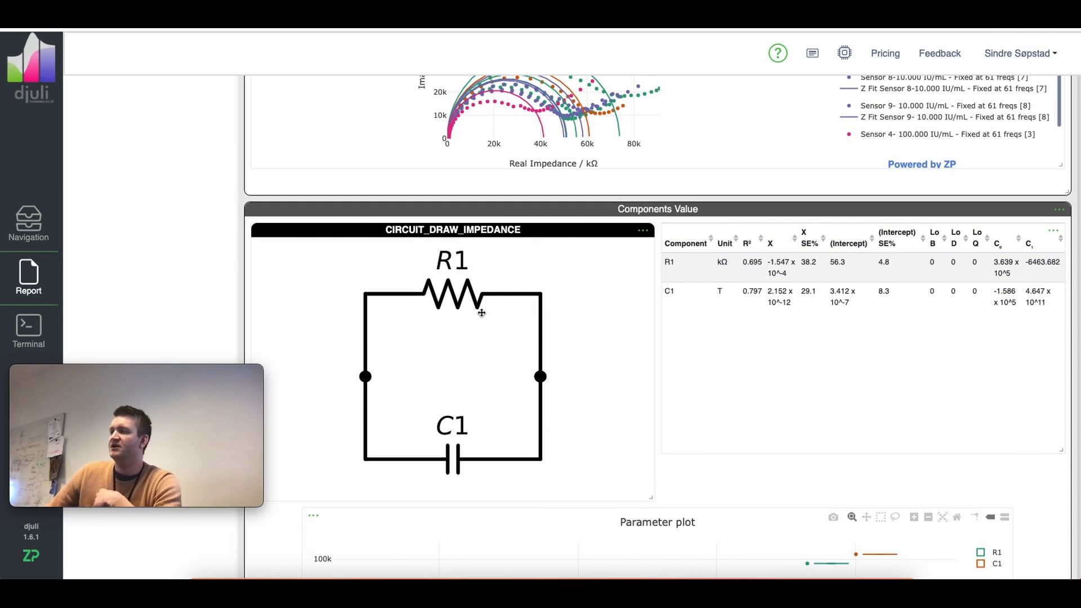
pyautogui.moveTo(493, 291)
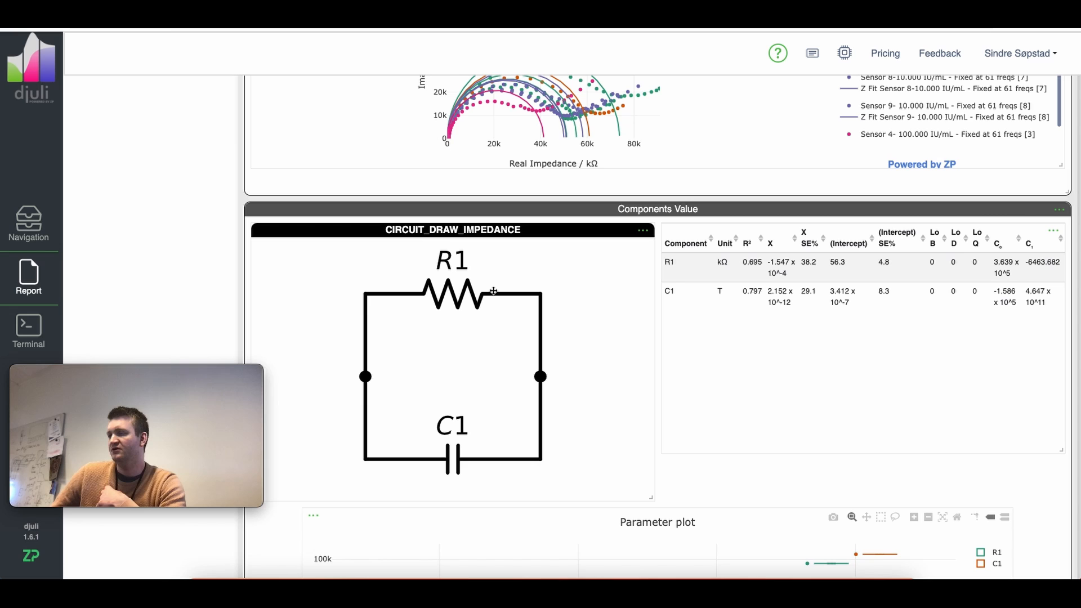
pyautogui.moveTo(517, 292)
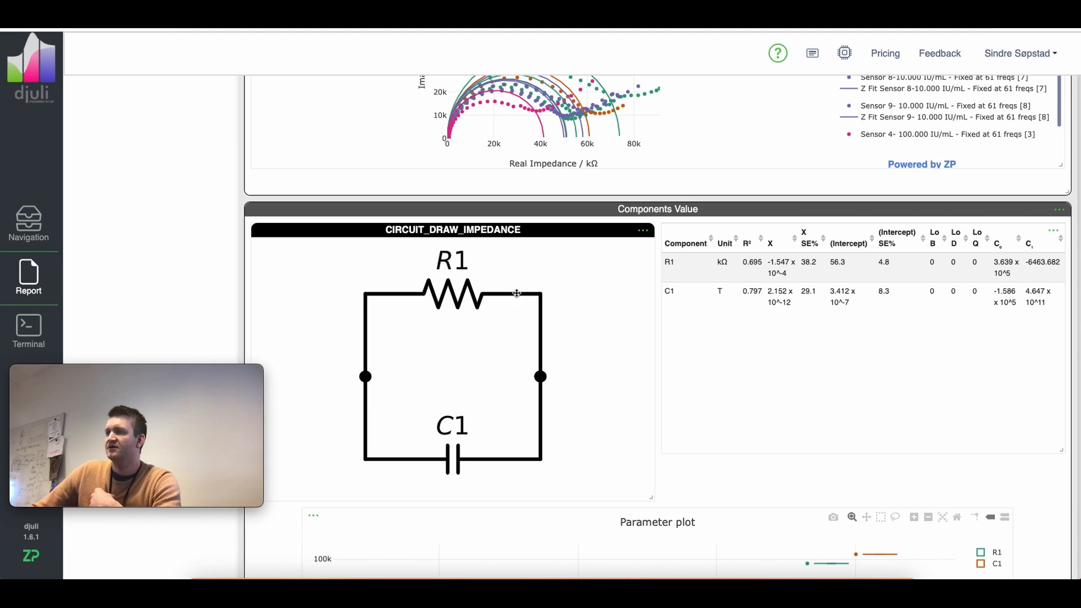
pyautogui.moveTo(454, 306)
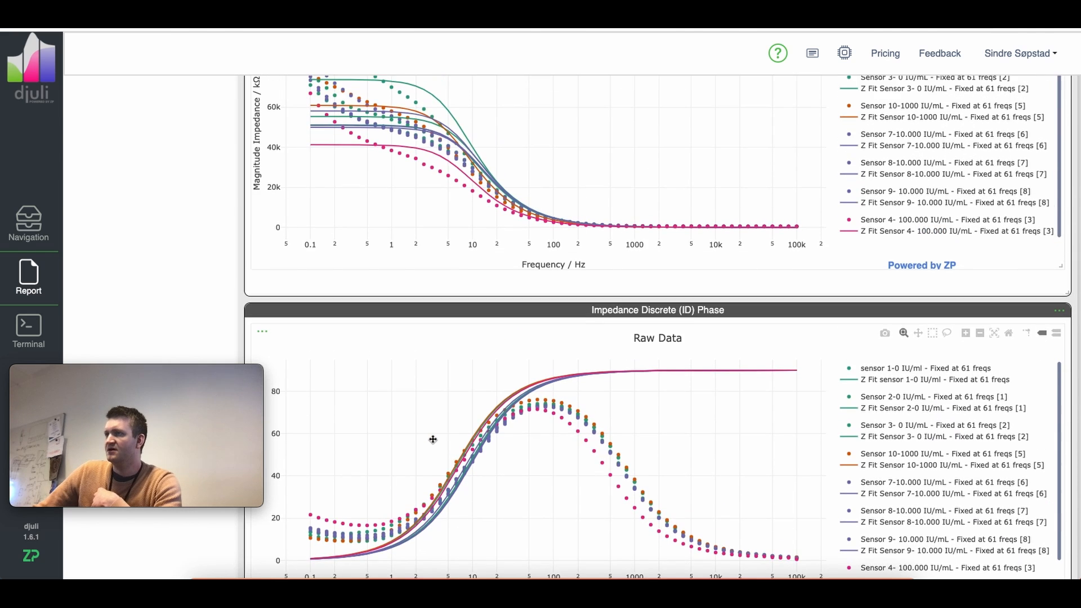
pyautogui.scroll(3)
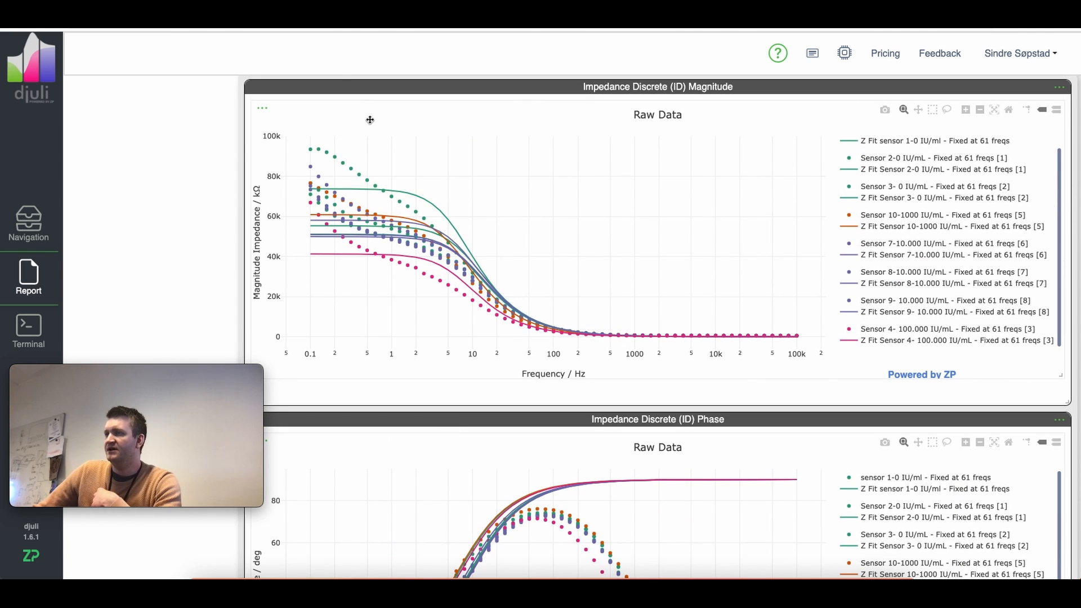
pyautogui.moveTo(370, 180)
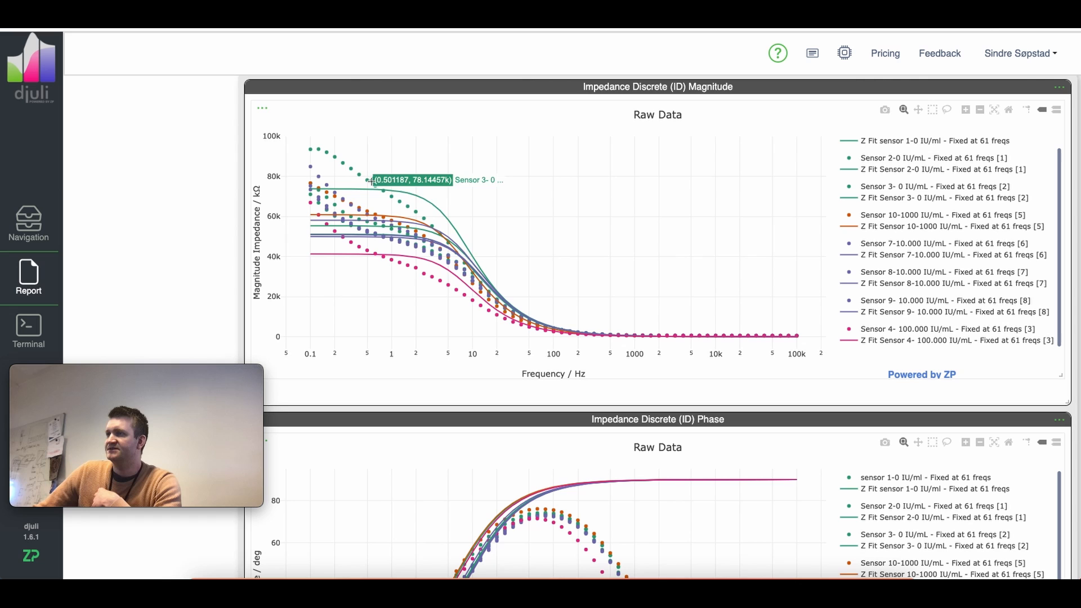
pyautogui.moveTo(357, 162)
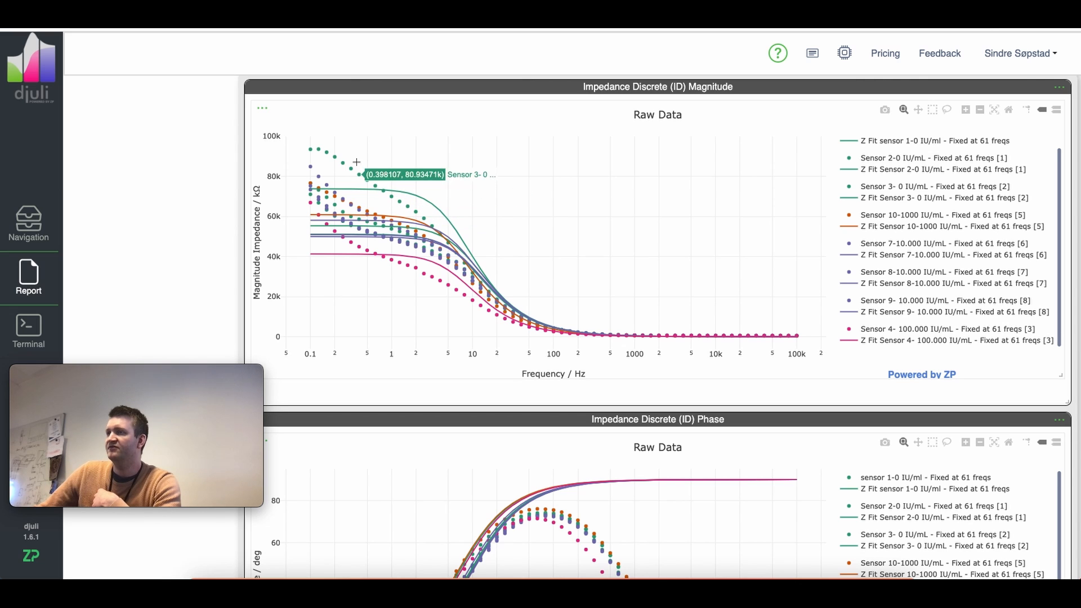
pyautogui.moveTo(499, 158)
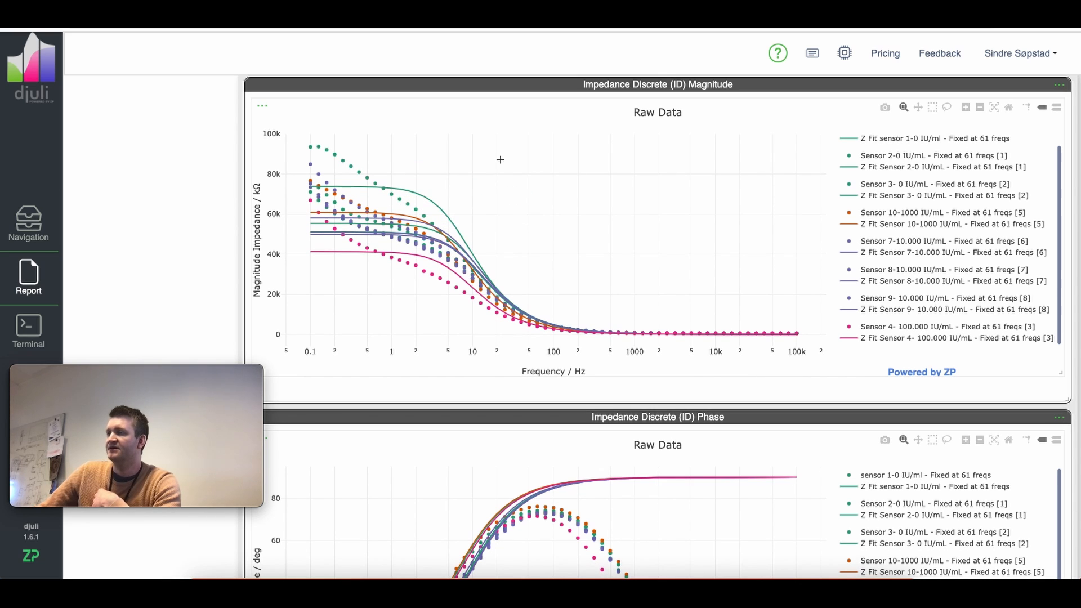
pyautogui.moveTo(416, 190)
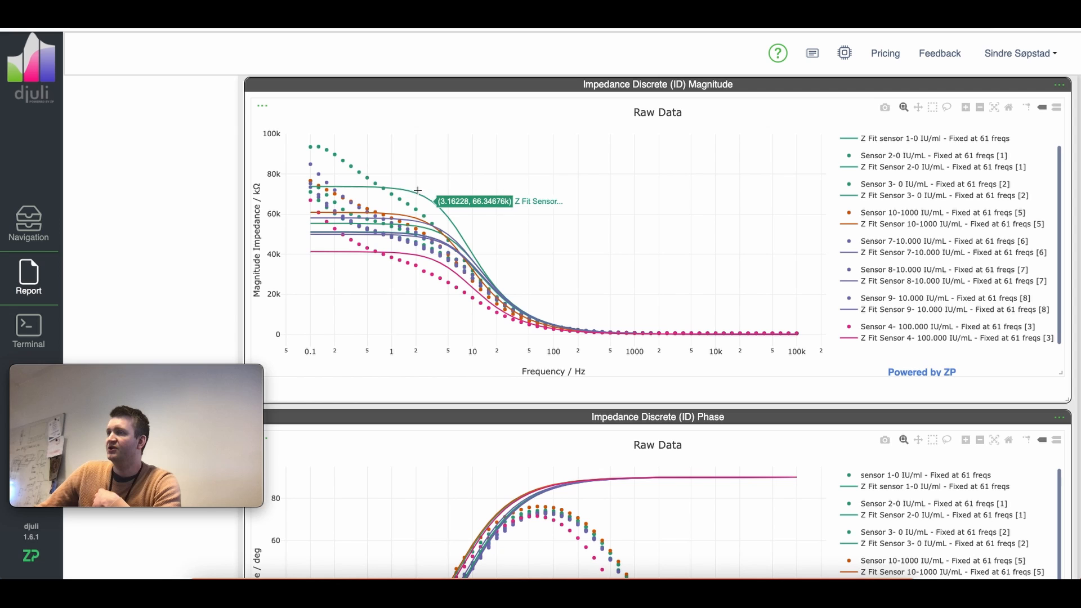
pyautogui.moveTo(474, 217)
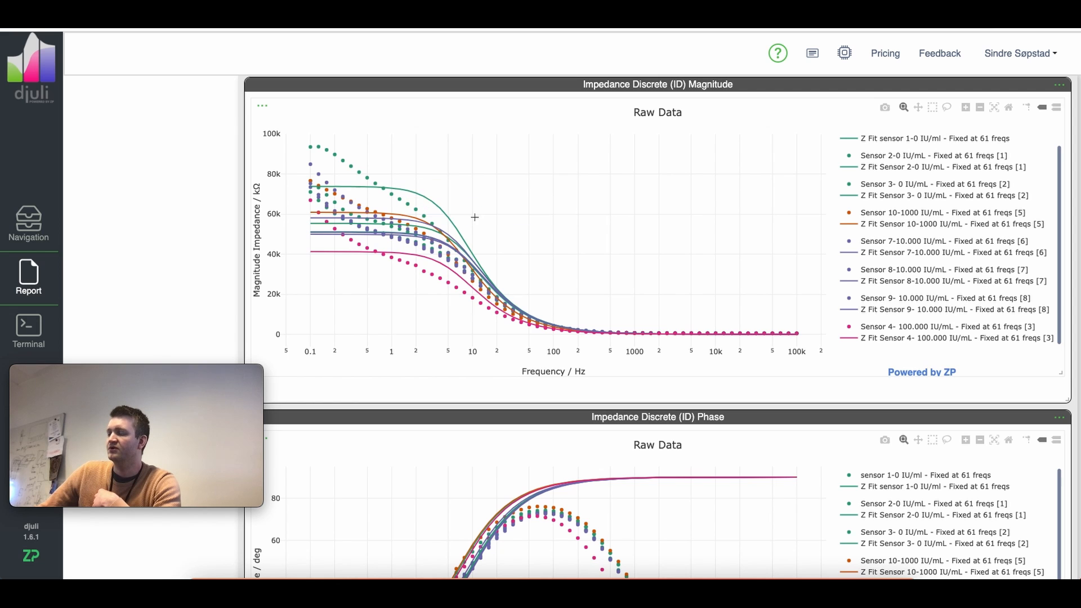
pyautogui.scroll(-3)
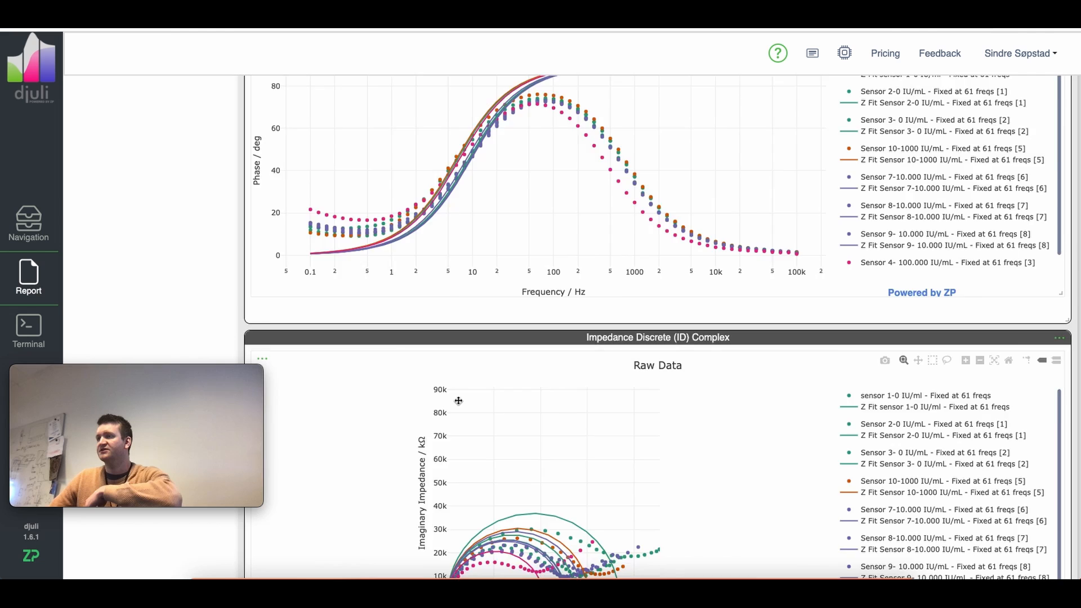
pyautogui.scroll(3)
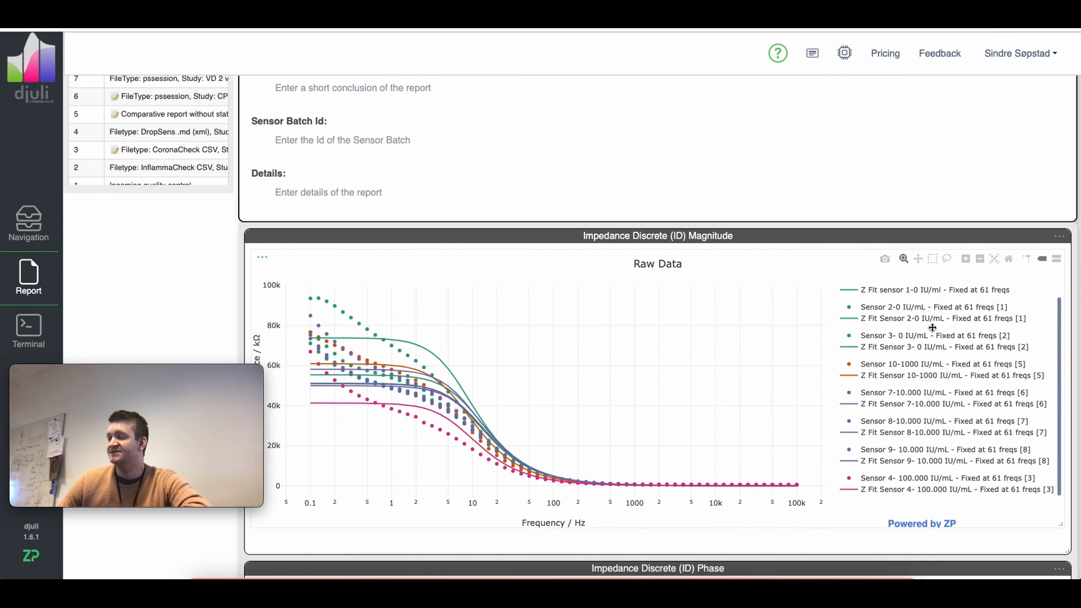
pyautogui.scroll(-3)
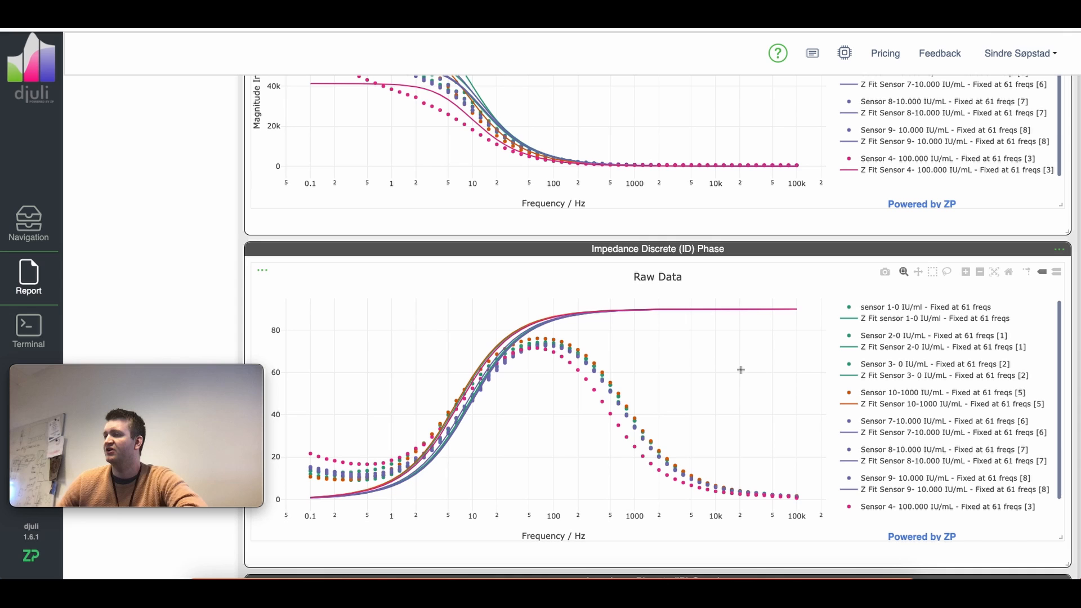
pyautogui.scroll(-3)
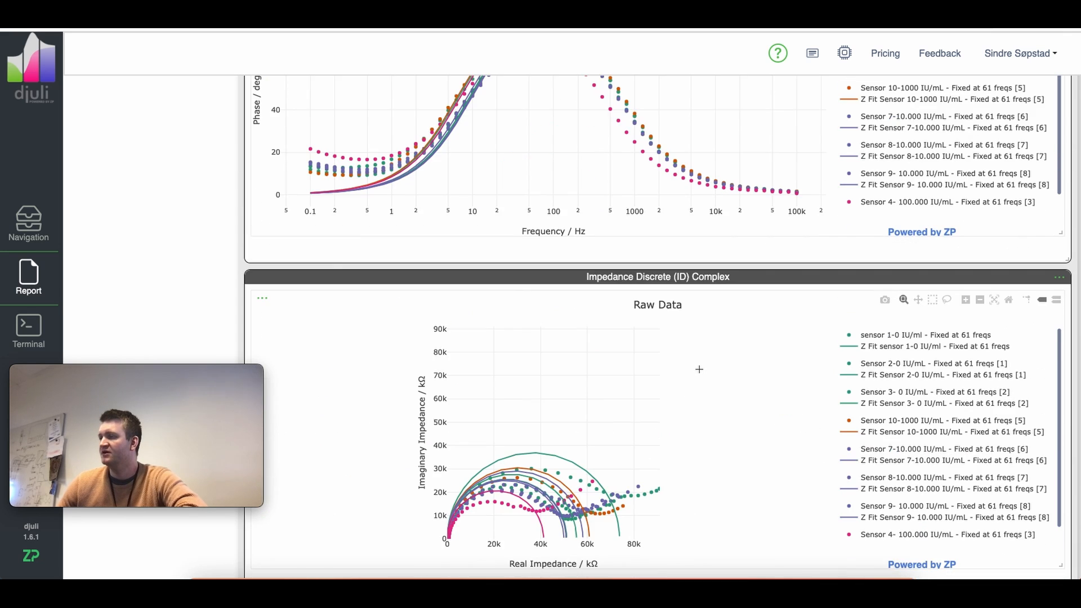
pyautogui.scroll(-3)
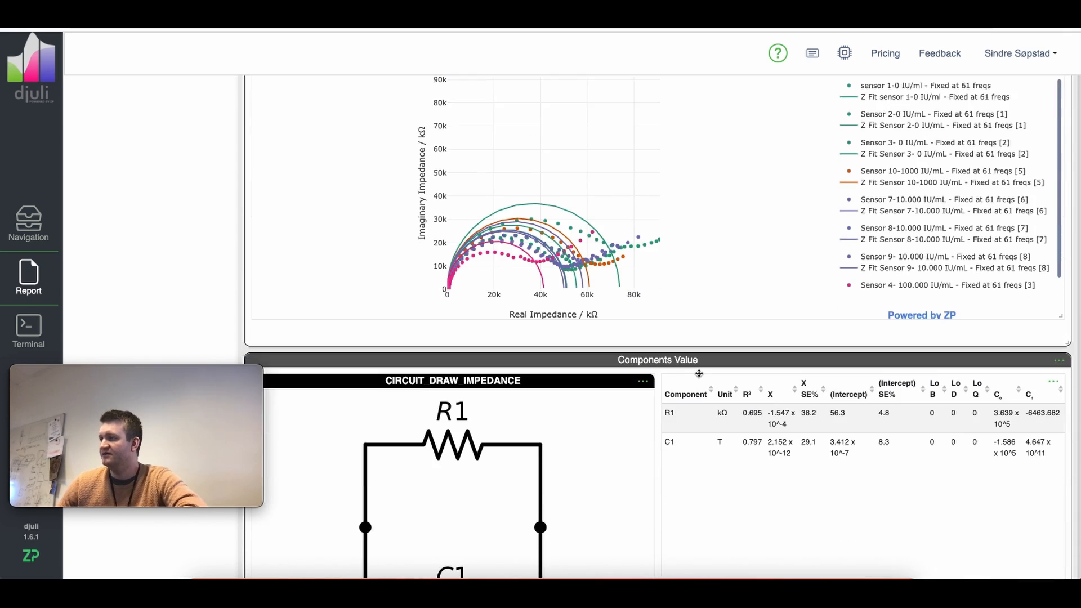
pyautogui.scroll(-3)
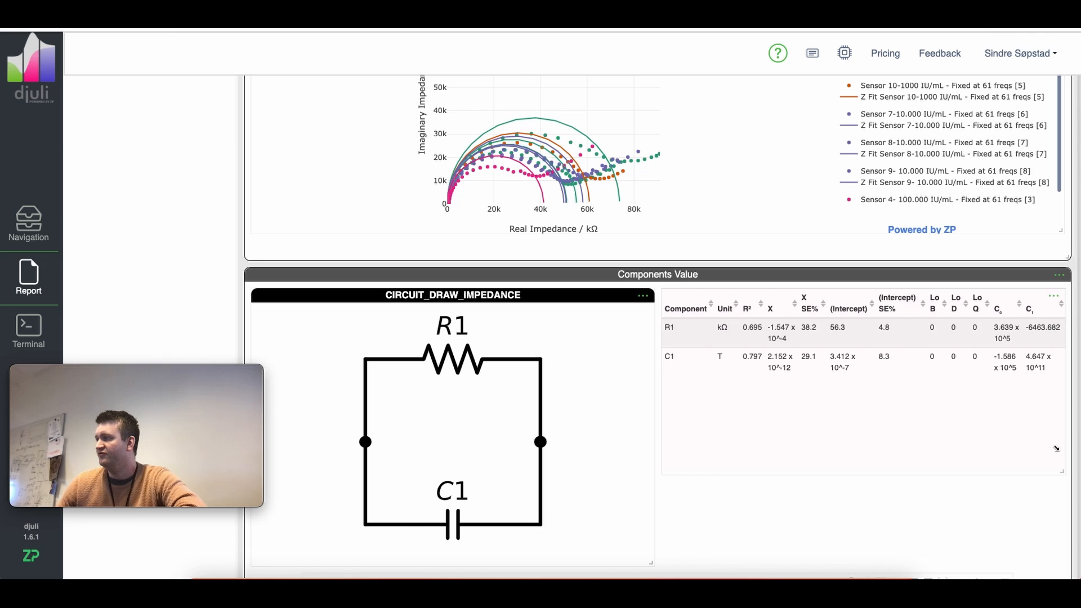
pyautogui.scroll(-3)
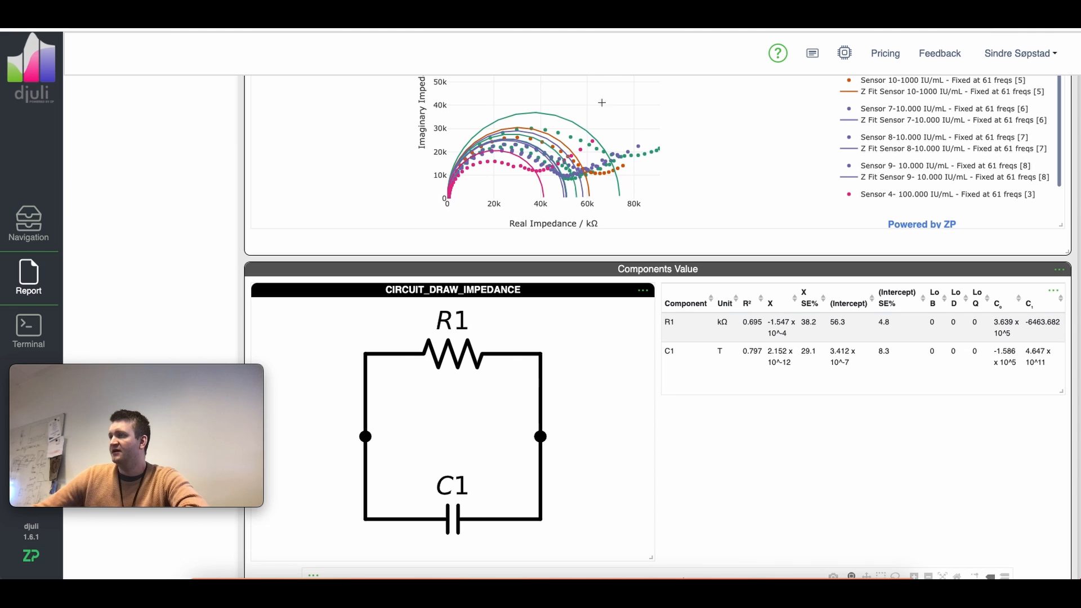
pyautogui.scroll(-3)
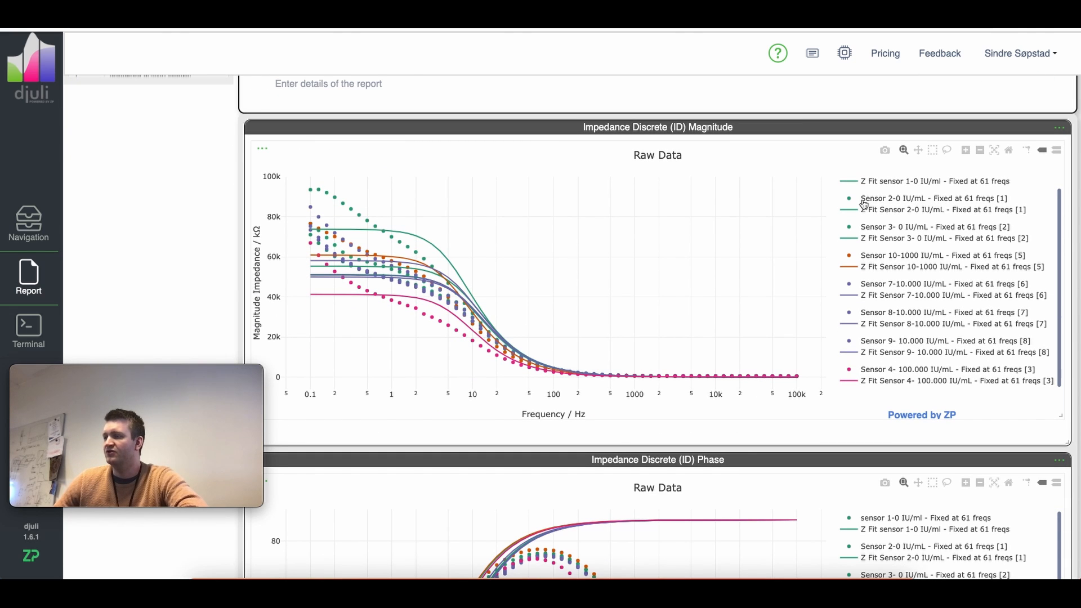
pyautogui.moveTo(818, 233)
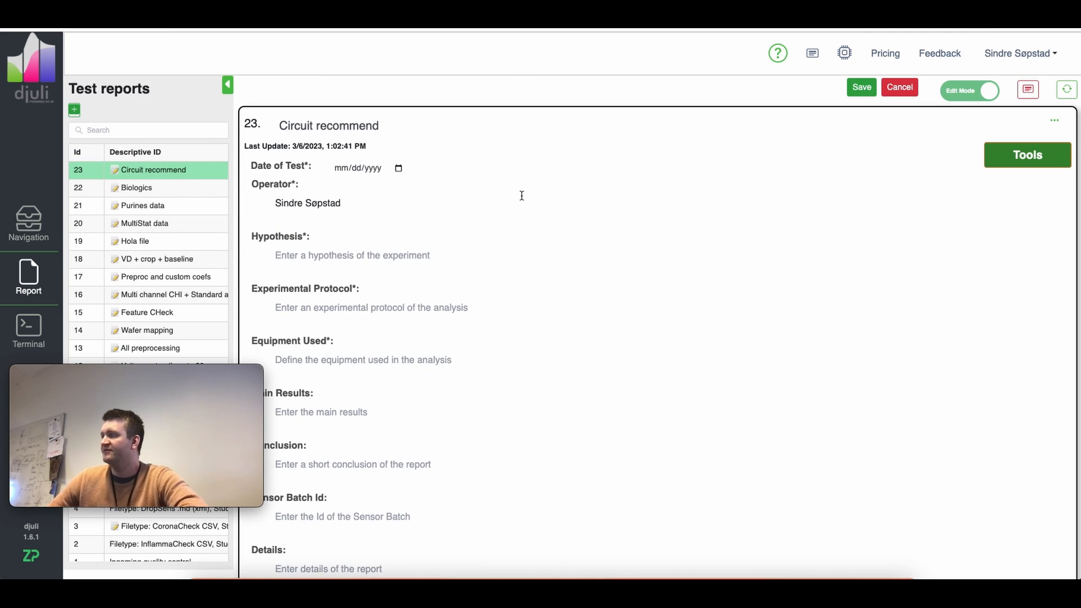
# Step: Show the Impedance Discrete study's circuit fit settings in the Tools panel and start Recommend
pyautogui.click(1027, 154)
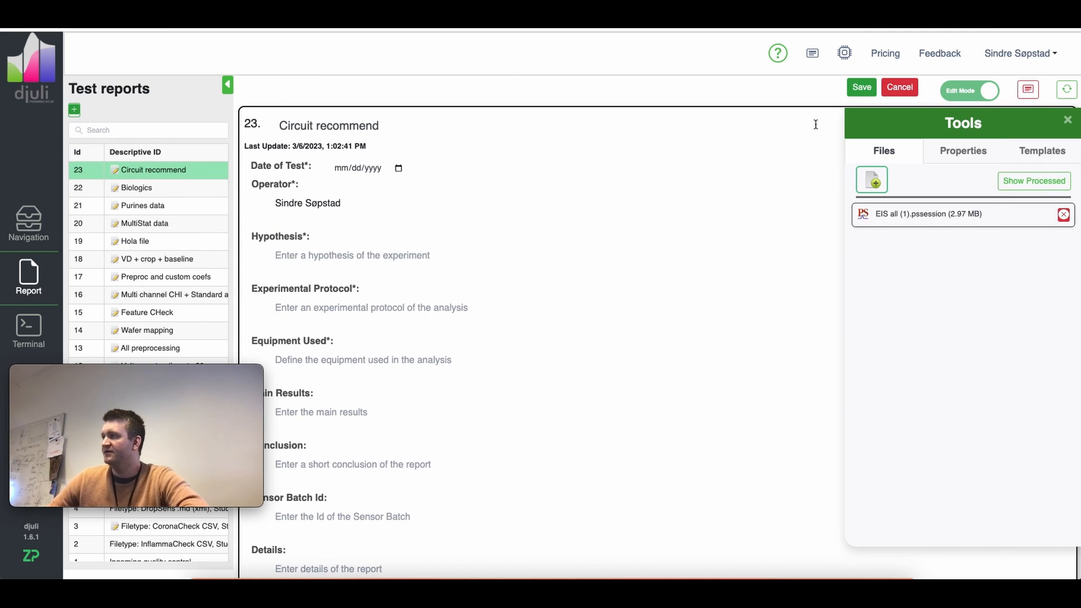
pyautogui.click(962, 149)
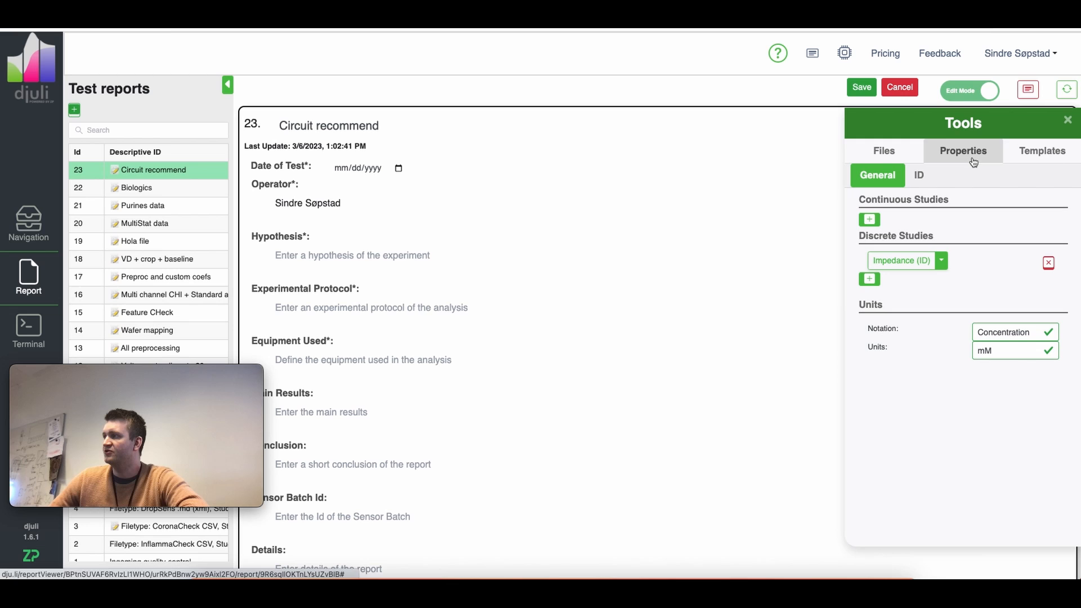
pyautogui.click(918, 176)
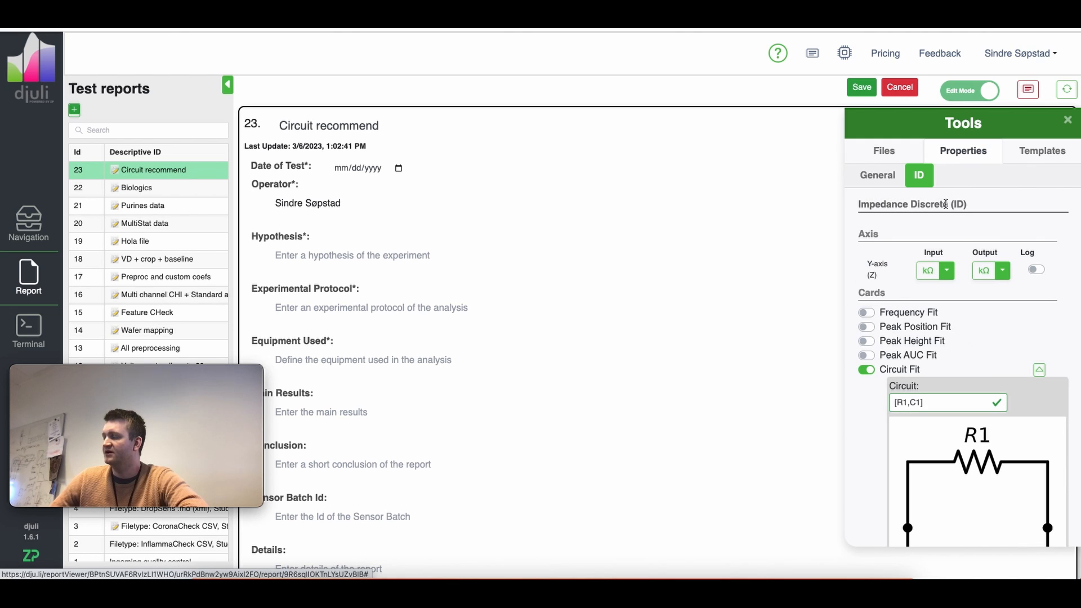
pyautogui.scroll(-3)
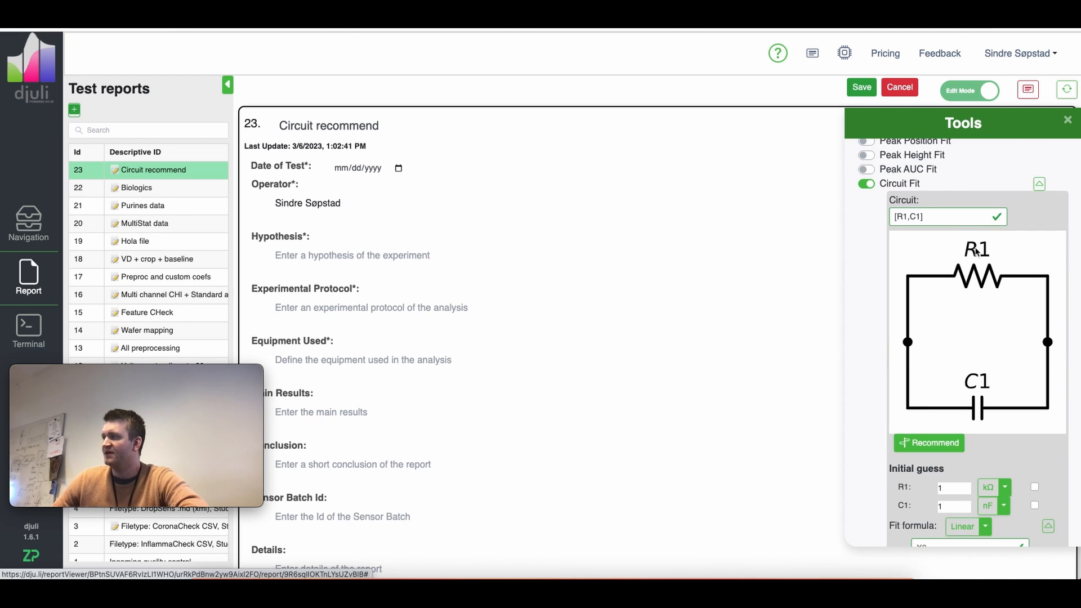
pyautogui.moveTo(1008, 223)
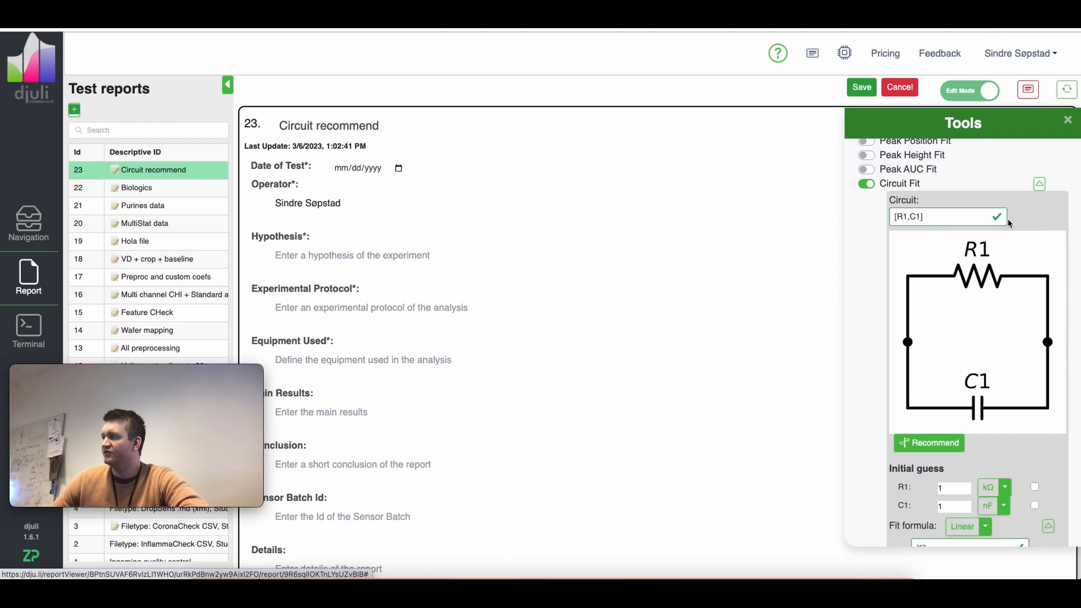
pyautogui.scroll(-3)
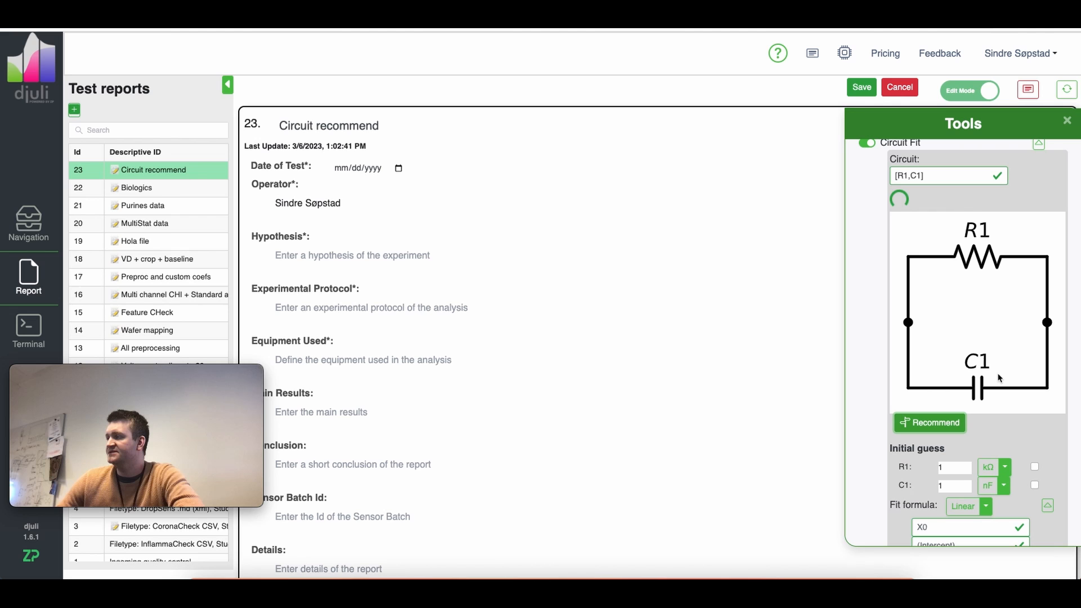
# Step: Scroll to the parameter plot and Components Statistics while the recommendation computes R1-[P2,R3-P4]
pyautogui.scroll(-3)
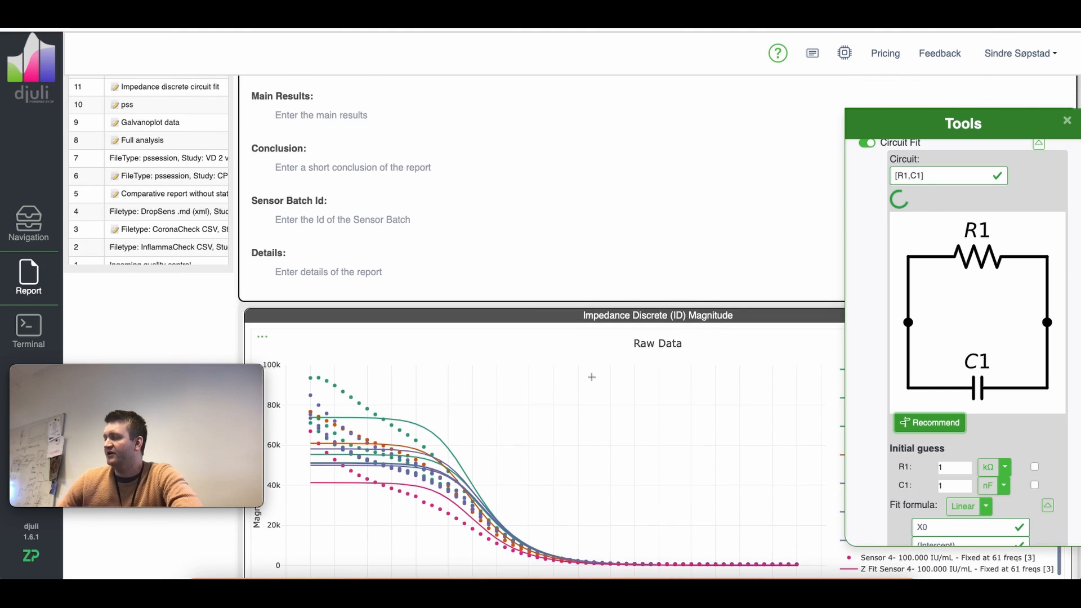
pyautogui.scroll(-3)
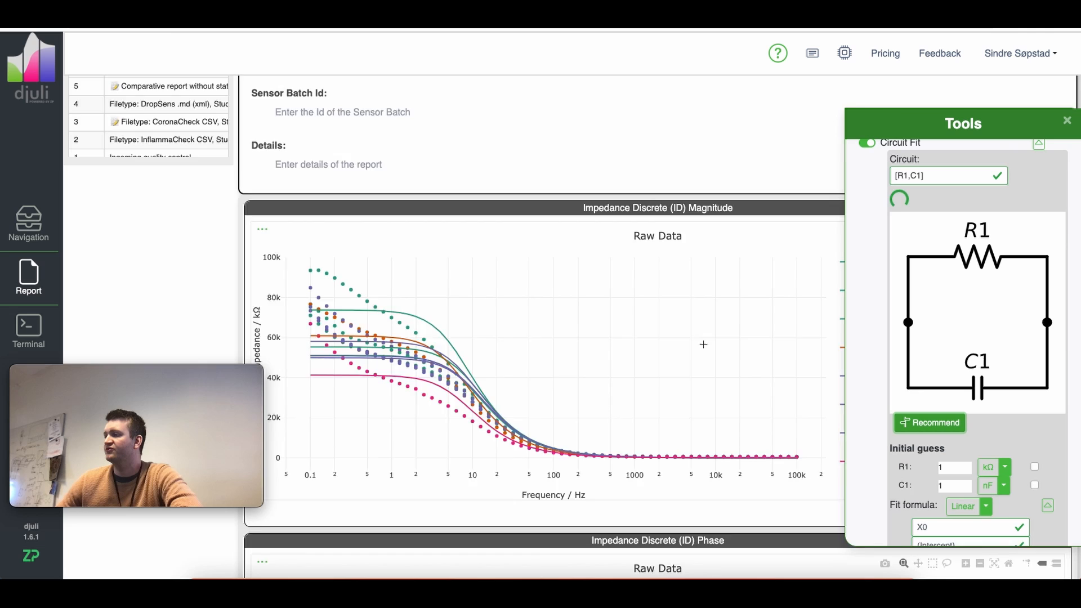
pyautogui.scroll(-3)
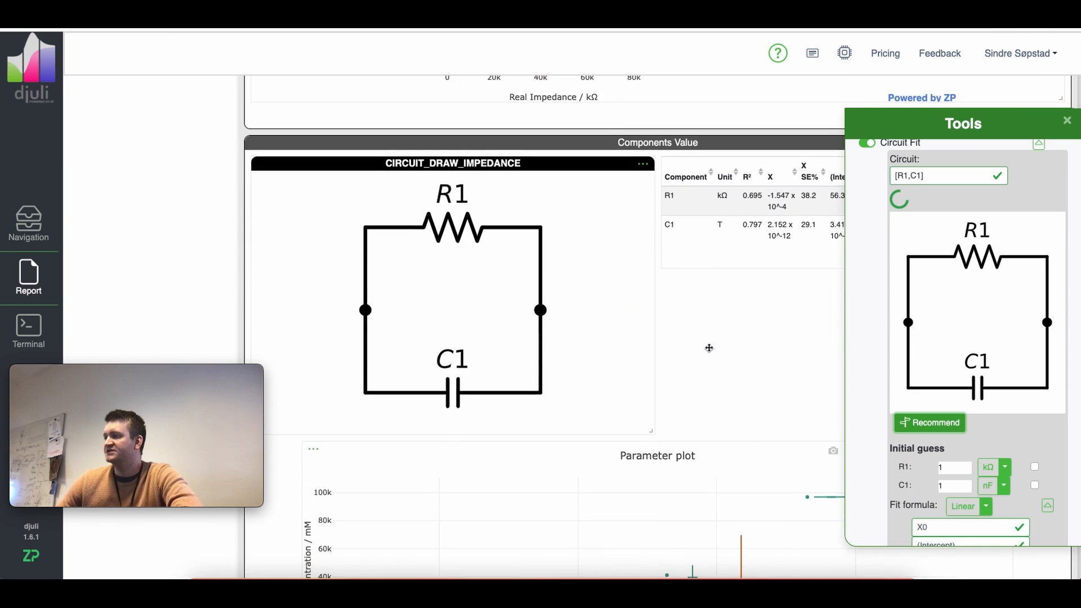
pyautogui.scroll(-3)
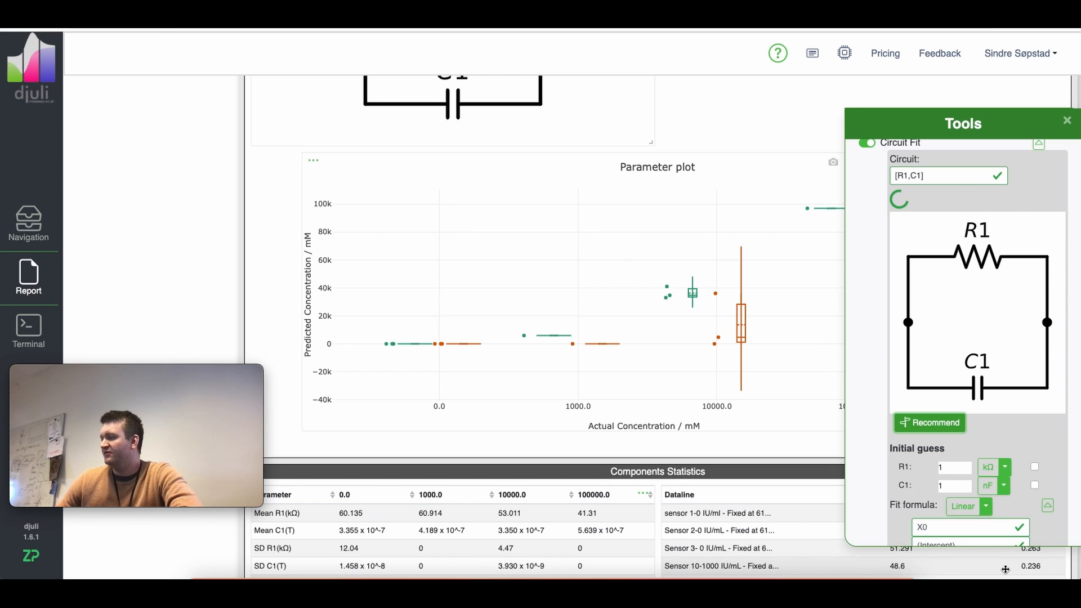
pyautogui.scroll(-3)
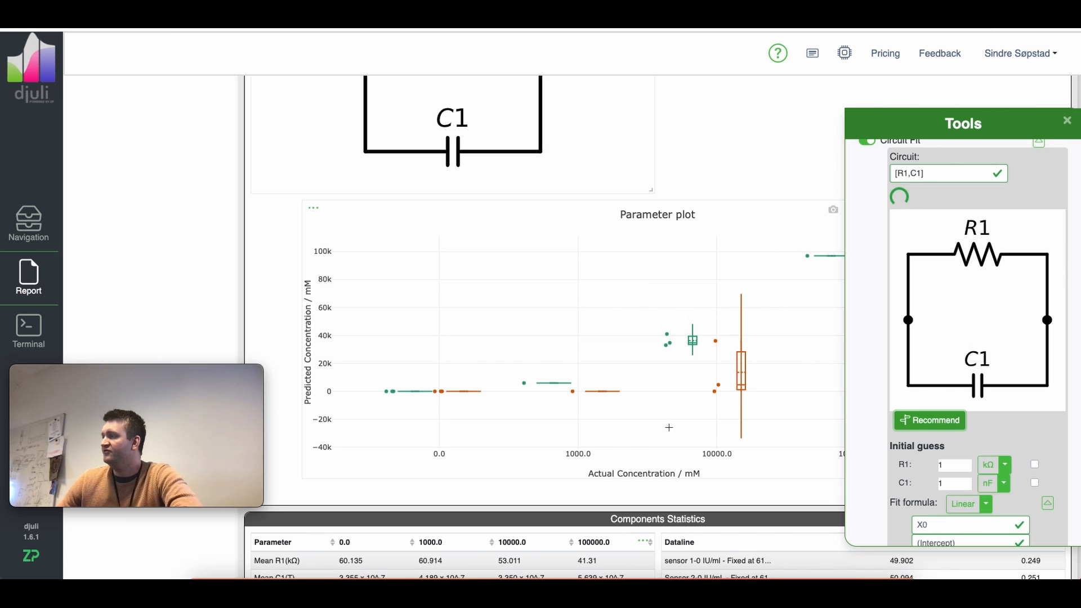
pyautogui.click(929, 420)
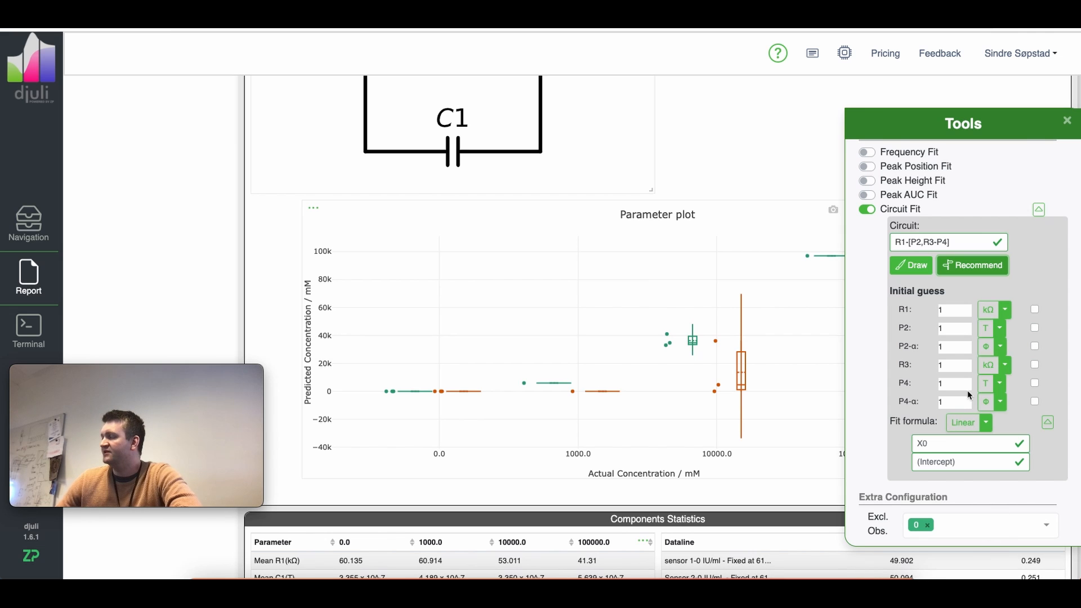
# Step: Draw the diagram of the recommended R1-[P2,R3-P4] circuit and begin rearranging its branches
pyautogui.scroll(3)
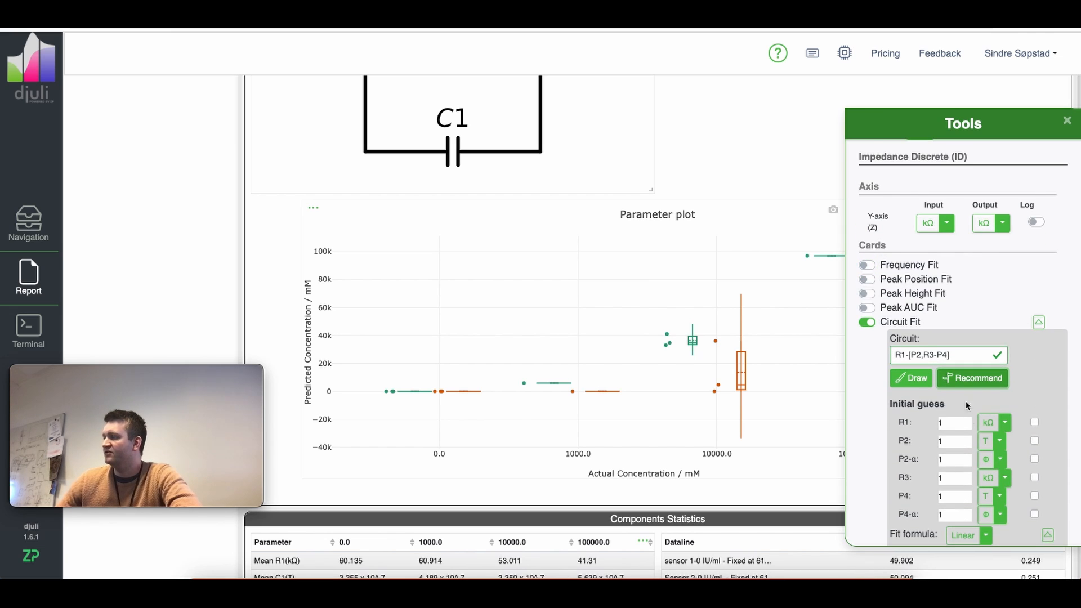
pyautogui.click(958, 354)
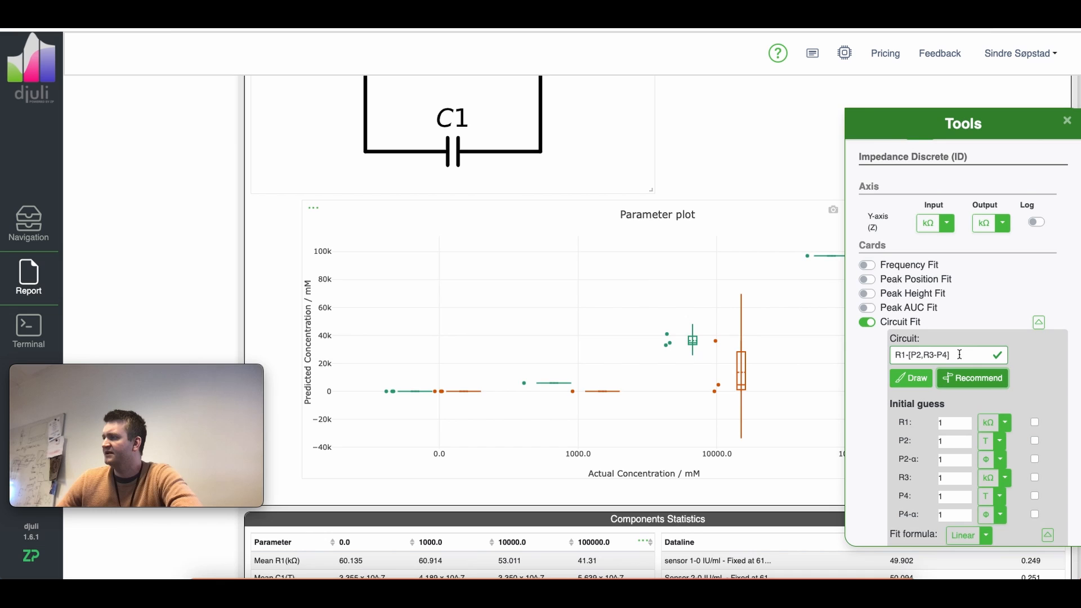
pyautogui.moveTo(947, 355)
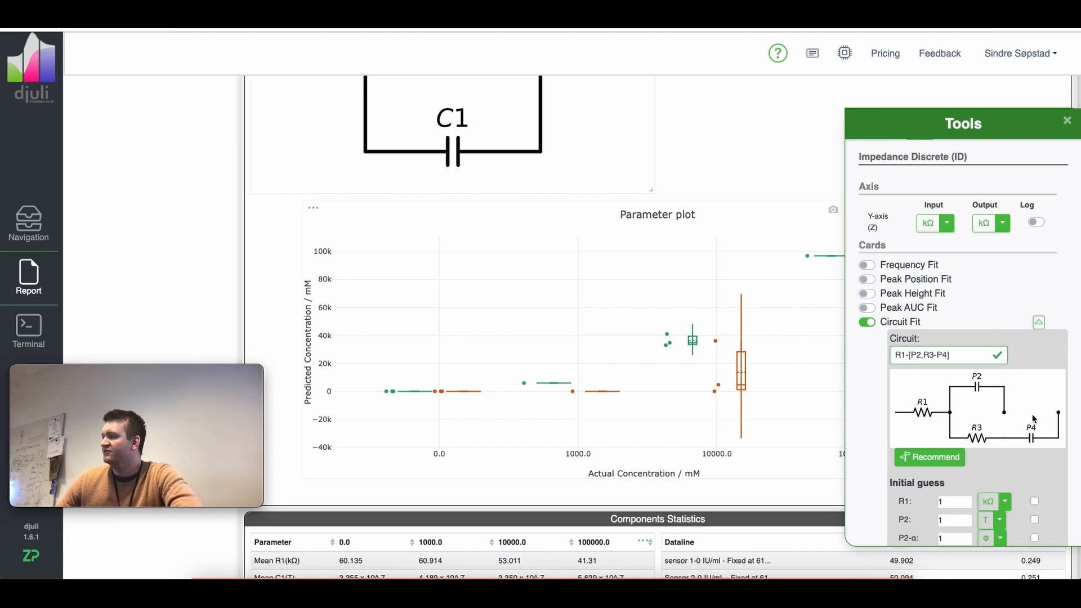
pyautogui.moveTo(935, 388)
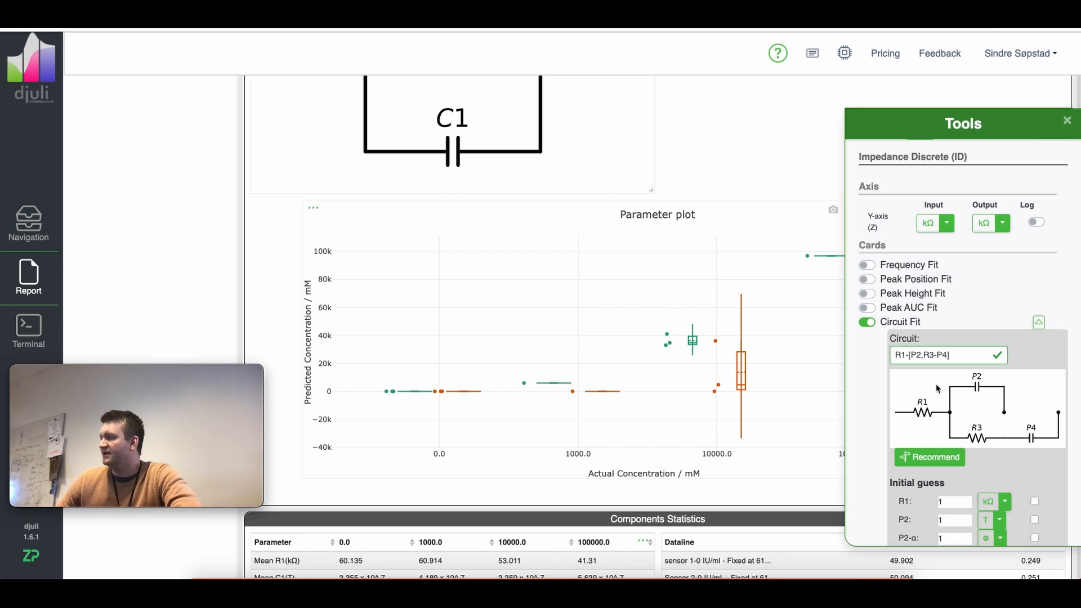
pyautogui.moveTo(915, 399)
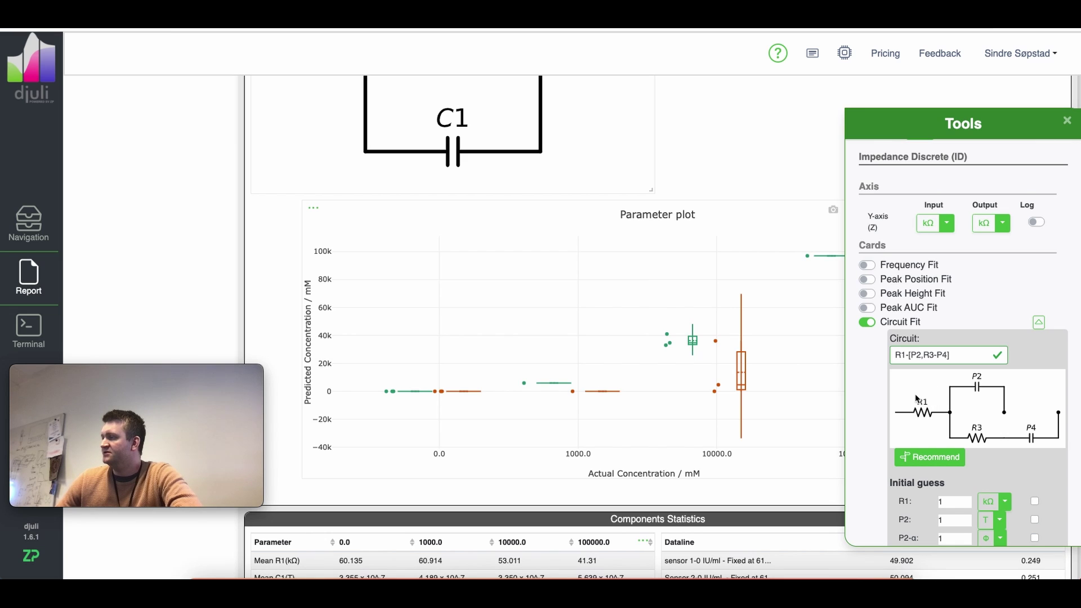
pyautogui.moveTo(946, 416)
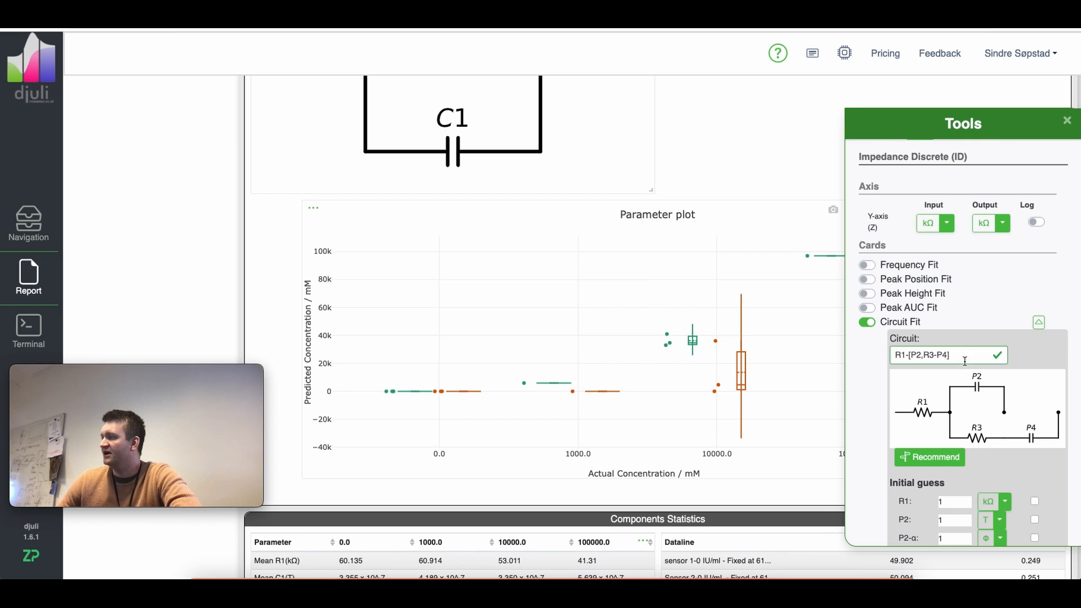
pyautogui.moveTo(1041, 441)
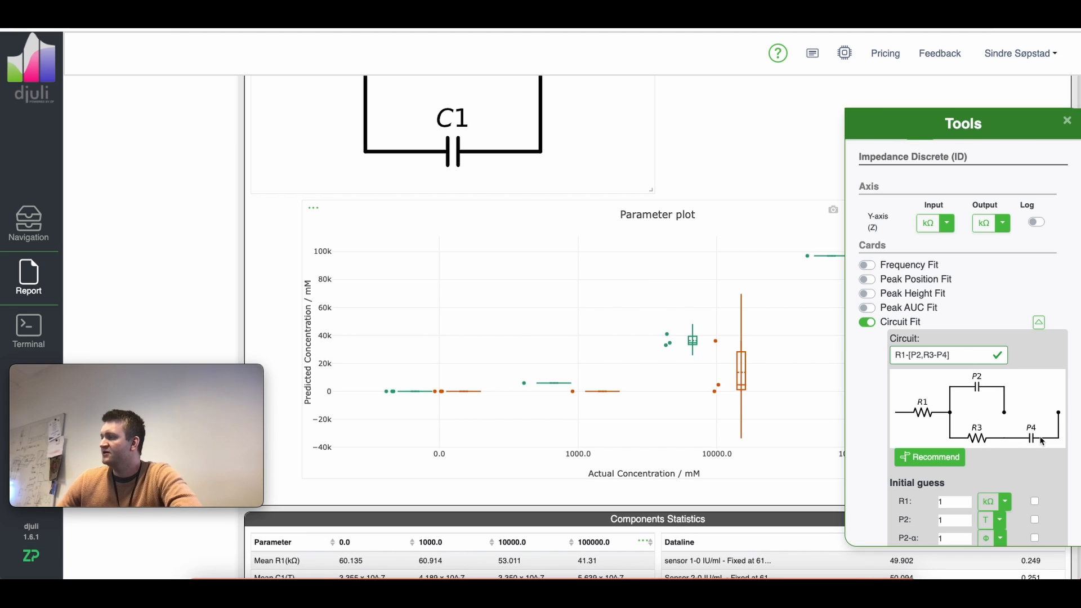
pyautogui.moveTo(989, 444)
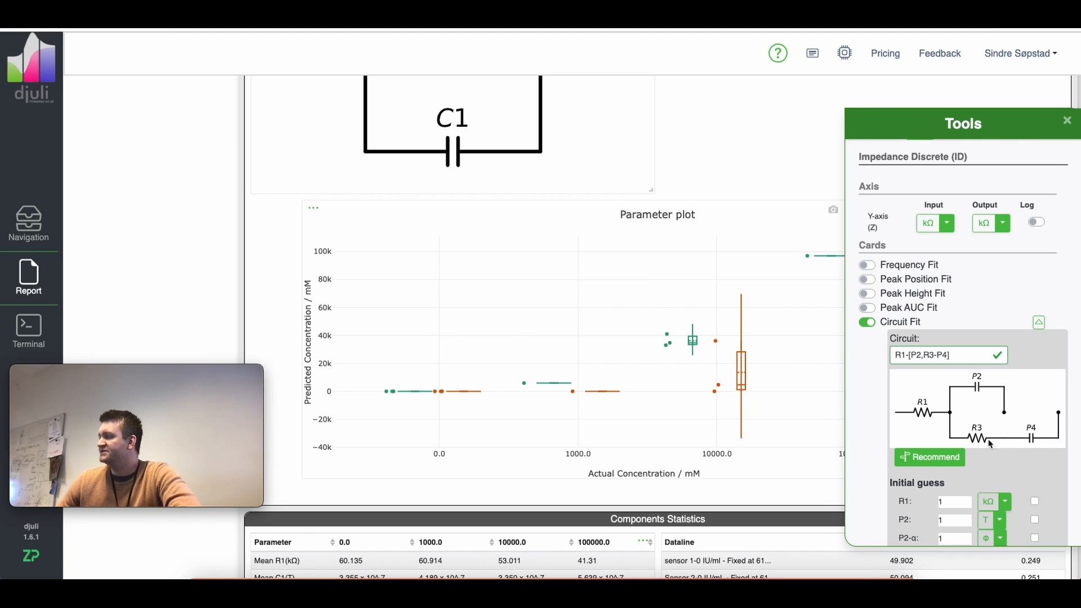
pyautogui.moveTo(1033, 443)
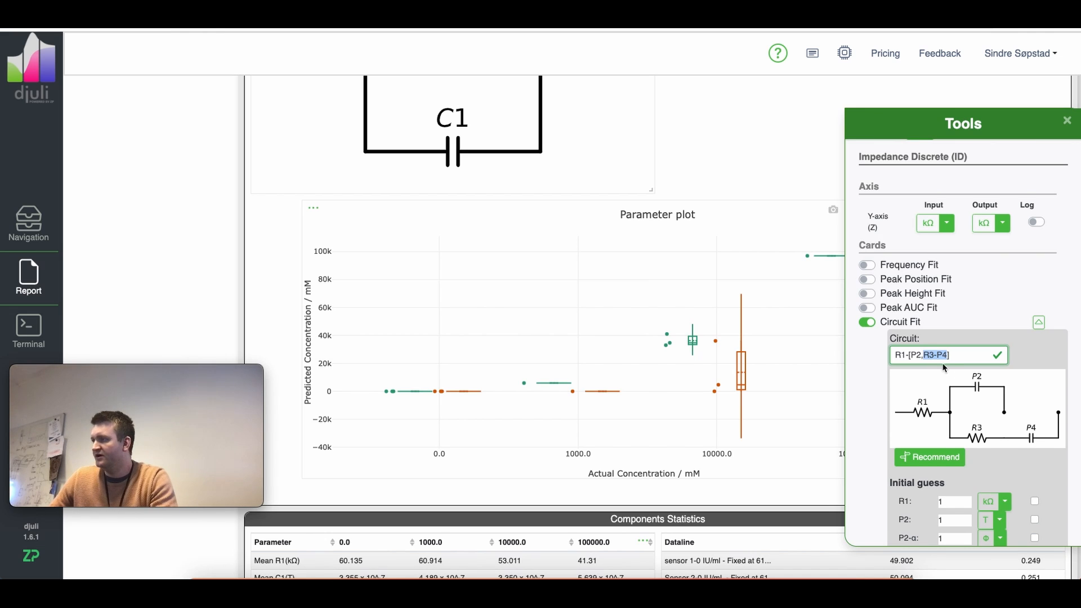
pyautogui.click(993, 354)
pyautogui.write(',P2')
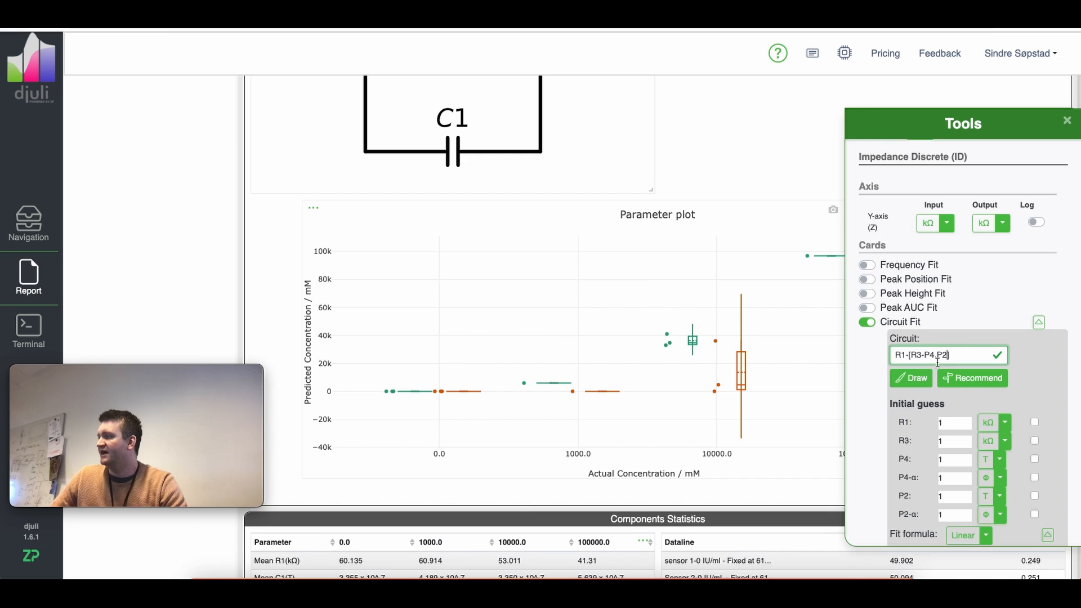
# Step: Draw the reordered R1-[R3-P4,P2] circuit and close the Tools panel to return to the report
pyautogui.click(911, 378)
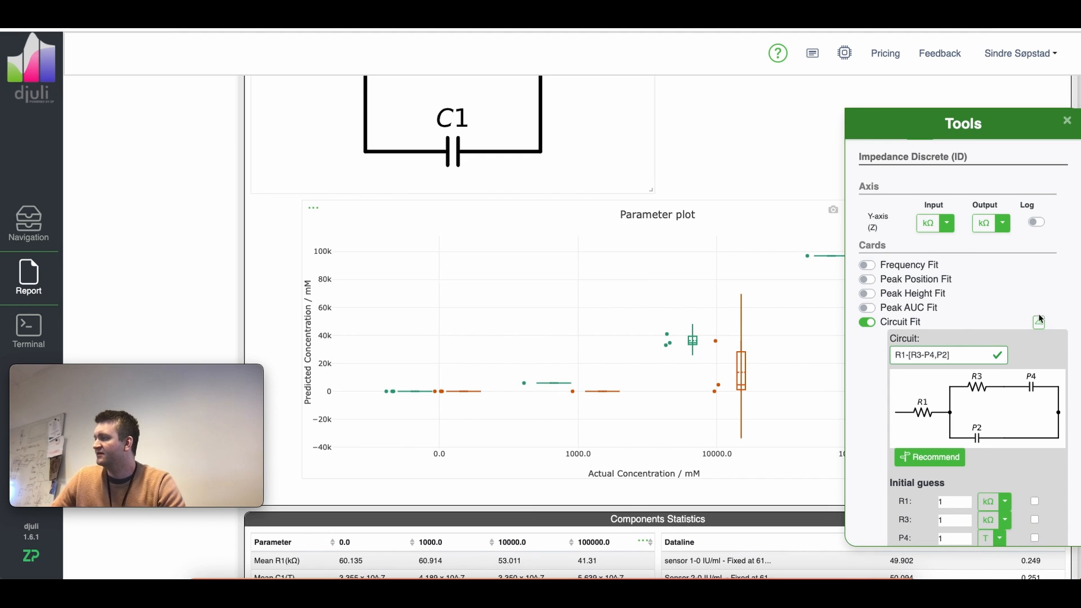
pyautogui.moveTo(1034, 401)
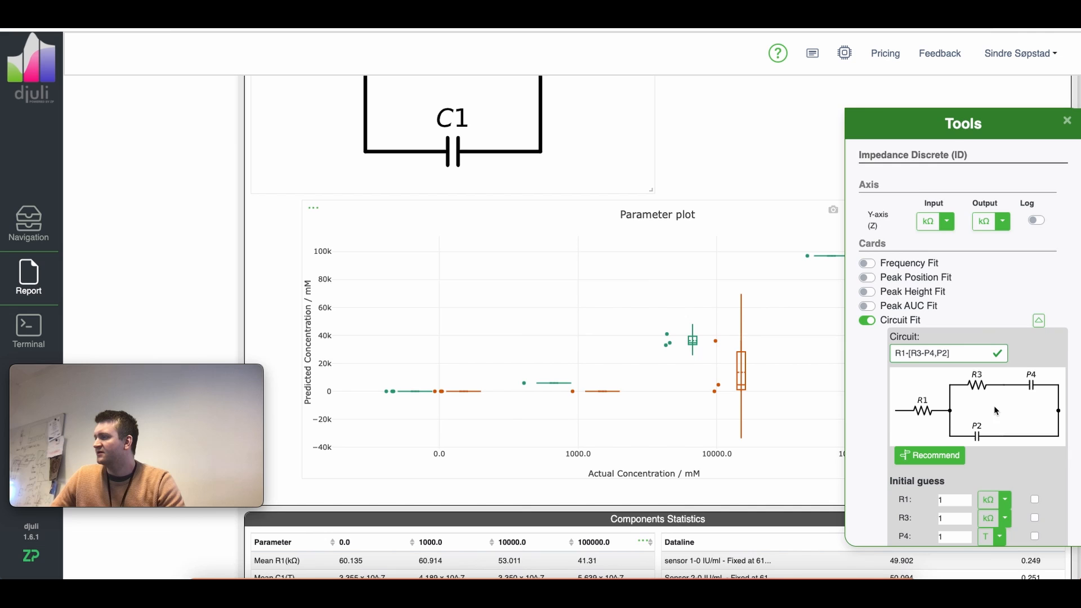
pyautogui.scroll(-3)
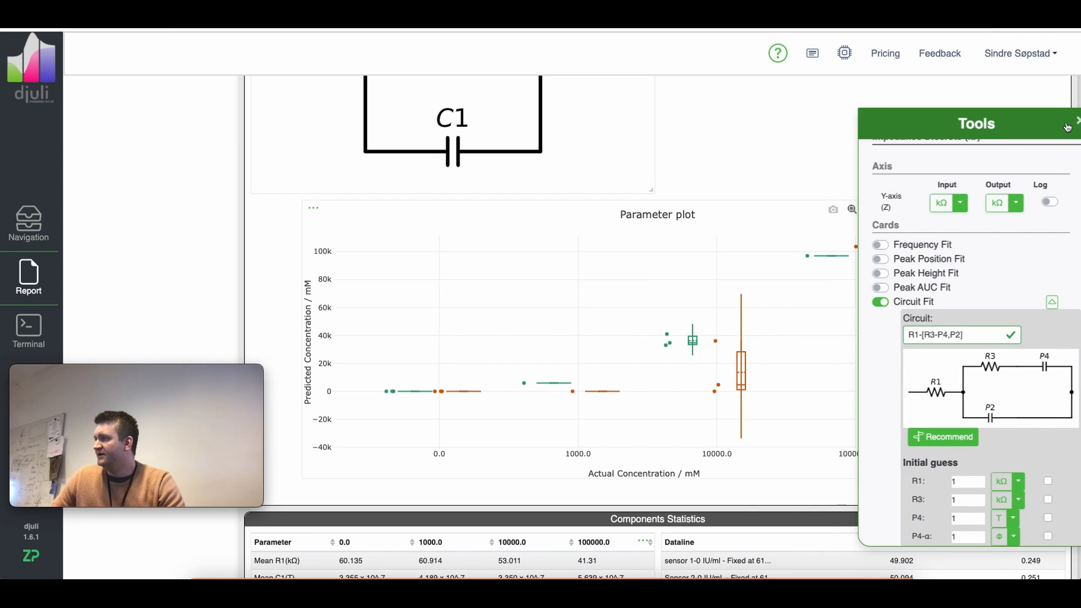
pyautogui.click(28, 278)
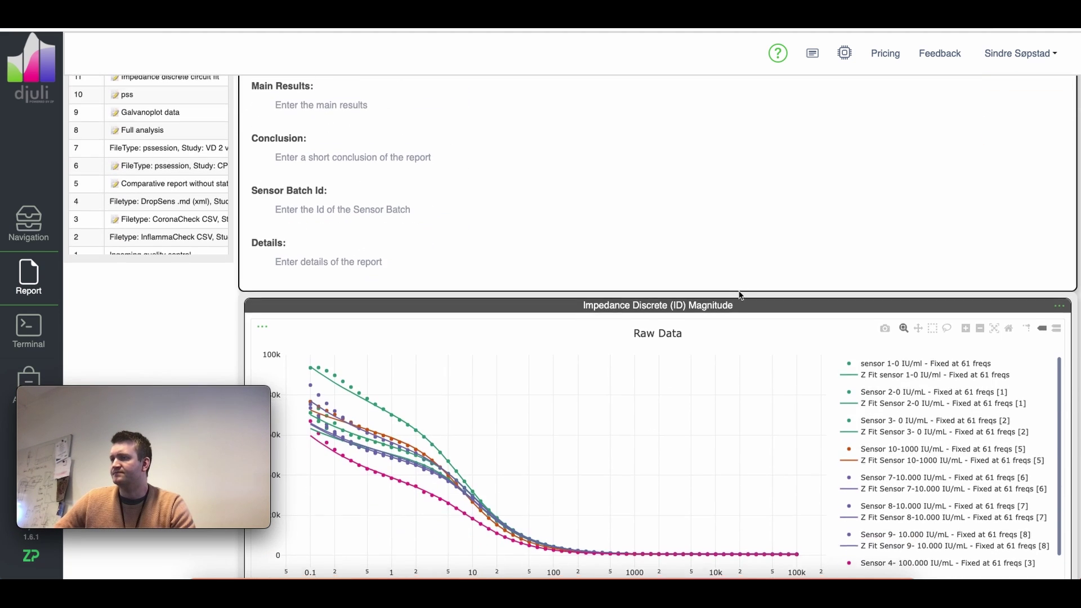
# Step: Scroll to the Impedance Discrete magnitude chart with raw data and Z Fit curves for eight sensors
pyautogui.scroll(-3)
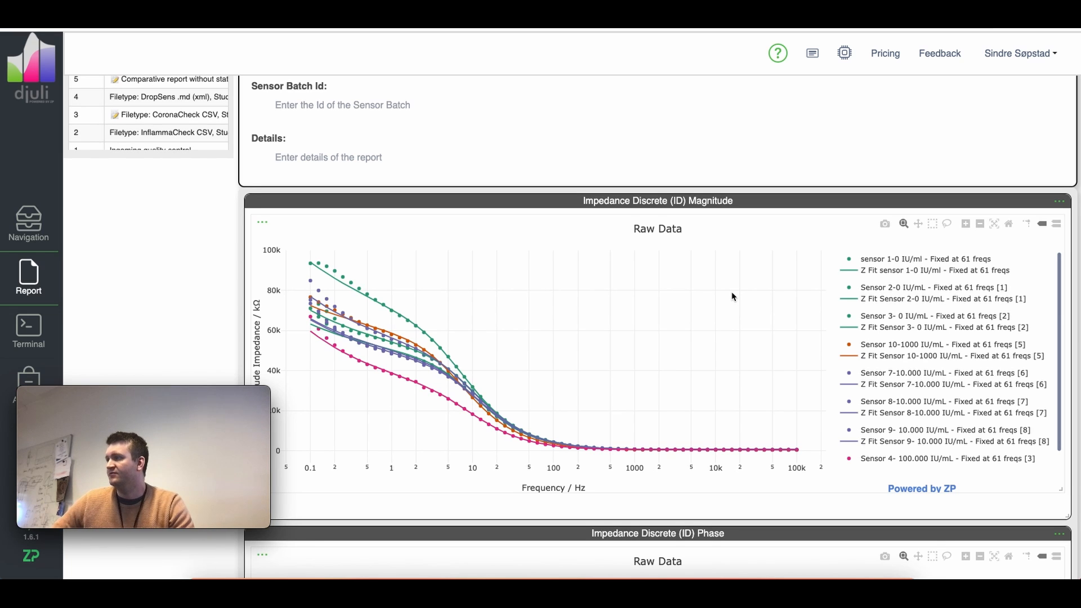
pyautogui.moveTo(723, 285)
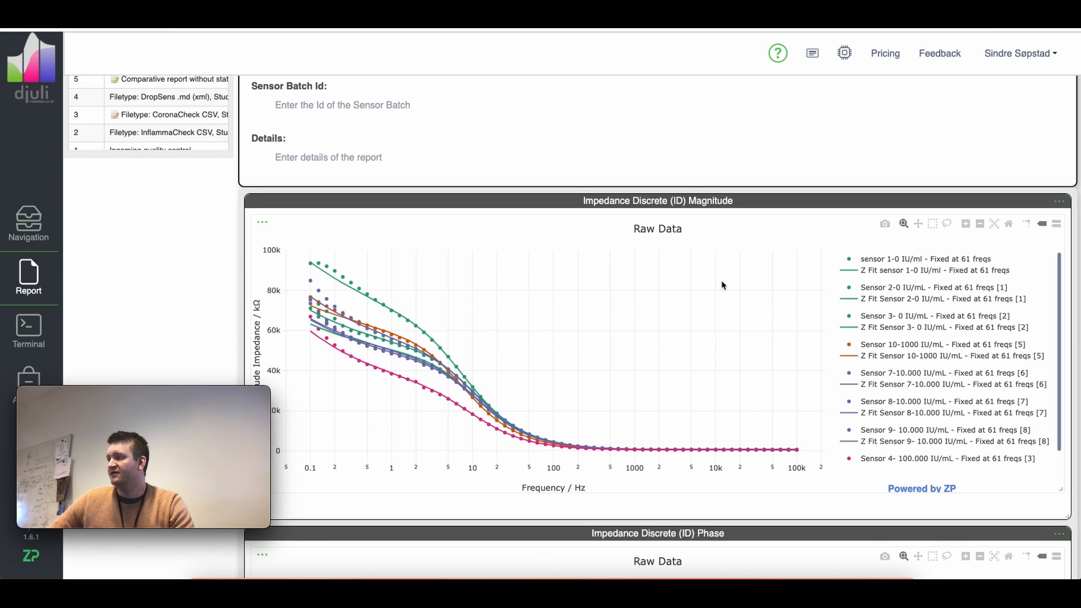
pyautogui.moveTo(406, 285)
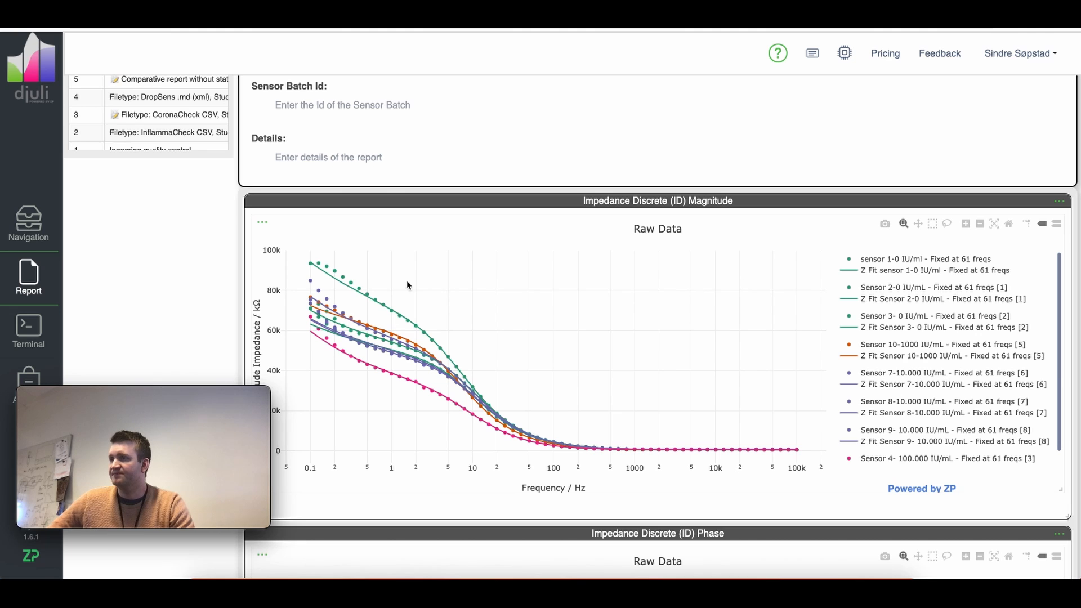
pyautogui.moveTo(513, 387)
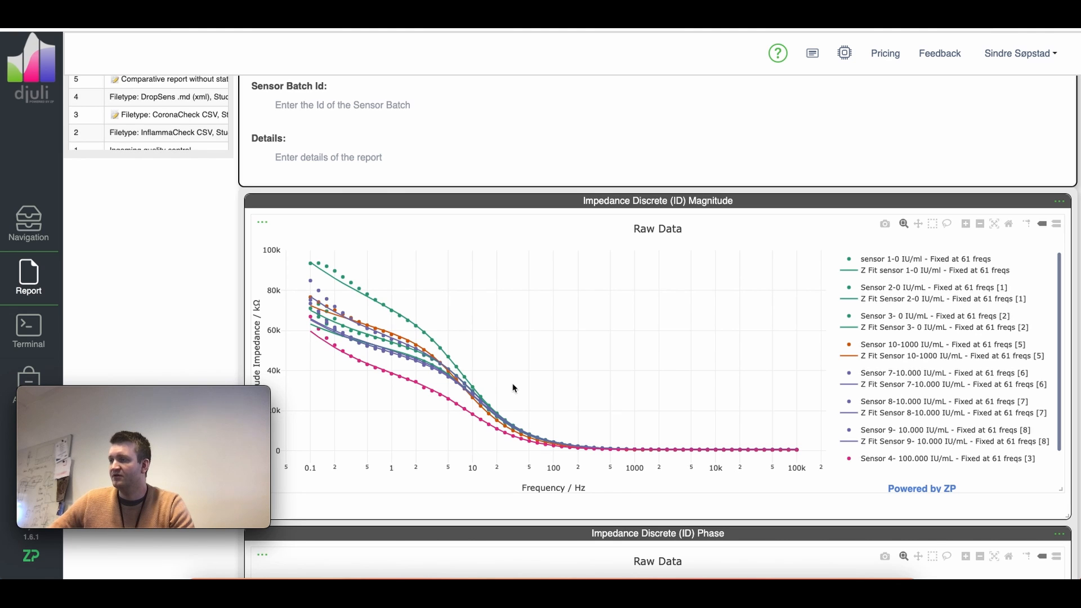
pyautogui.scroll(-3)
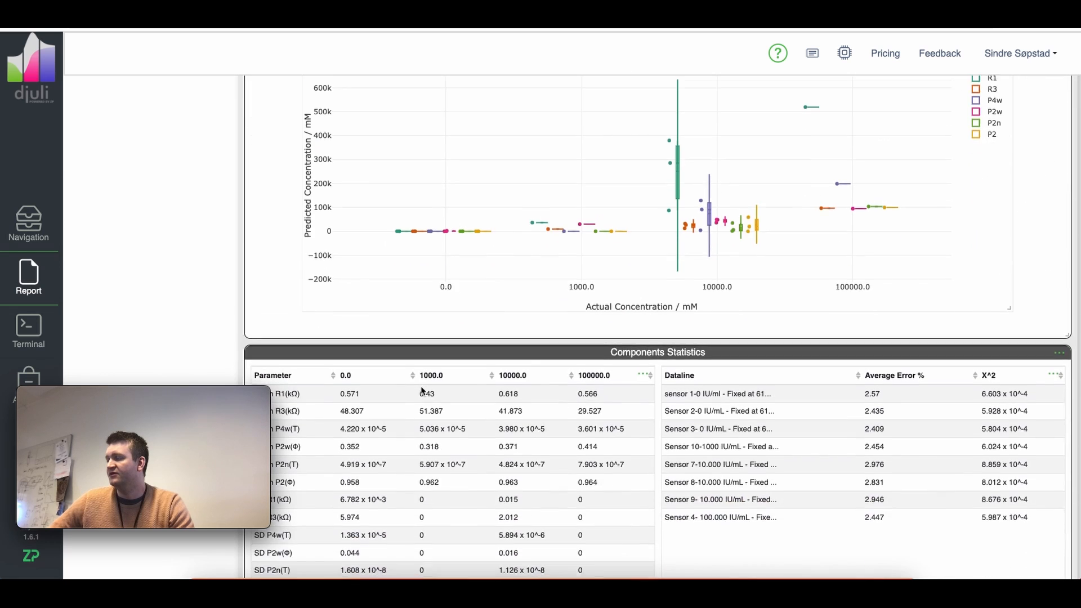
# Step: Review the Components Statistics means, SDs and X^2, then return to the report's header fields
pyautogui.scroll(-3)
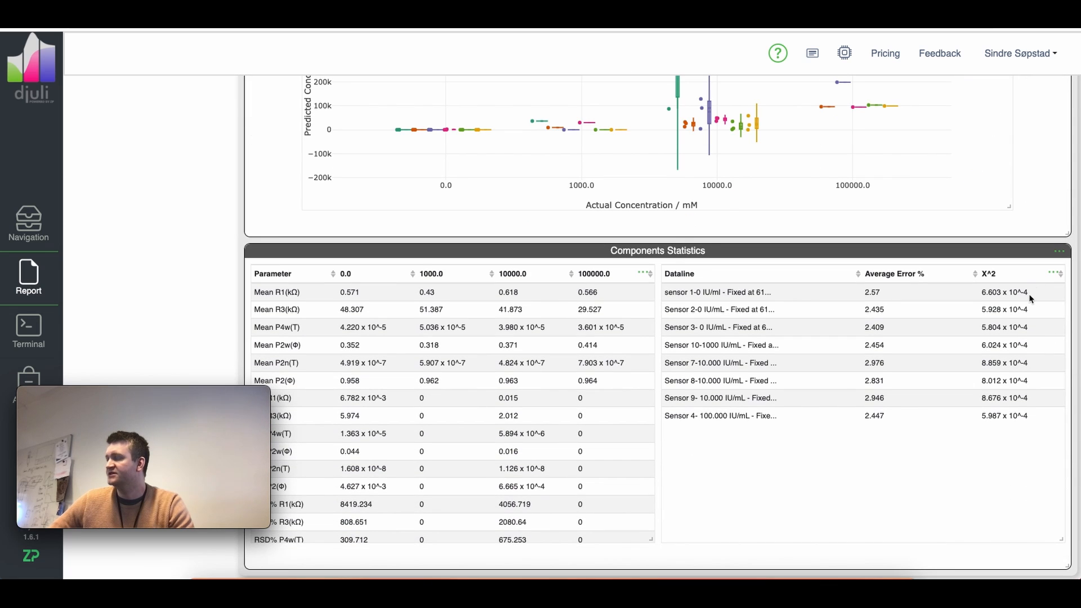
pyautogui.moveTo(1026, 296)
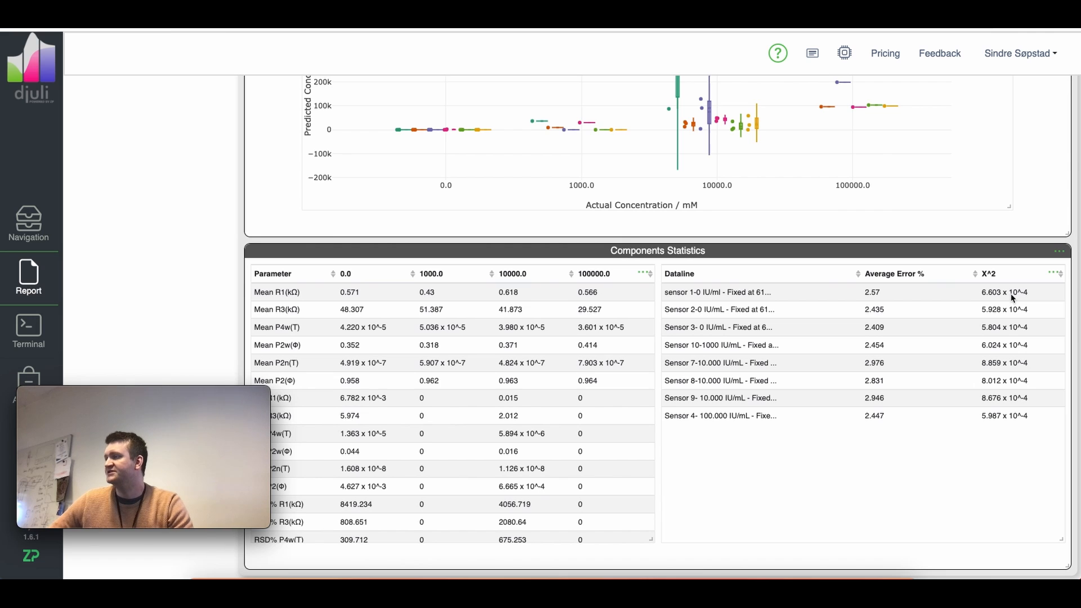
pyautogui.moveTo(883, 316)
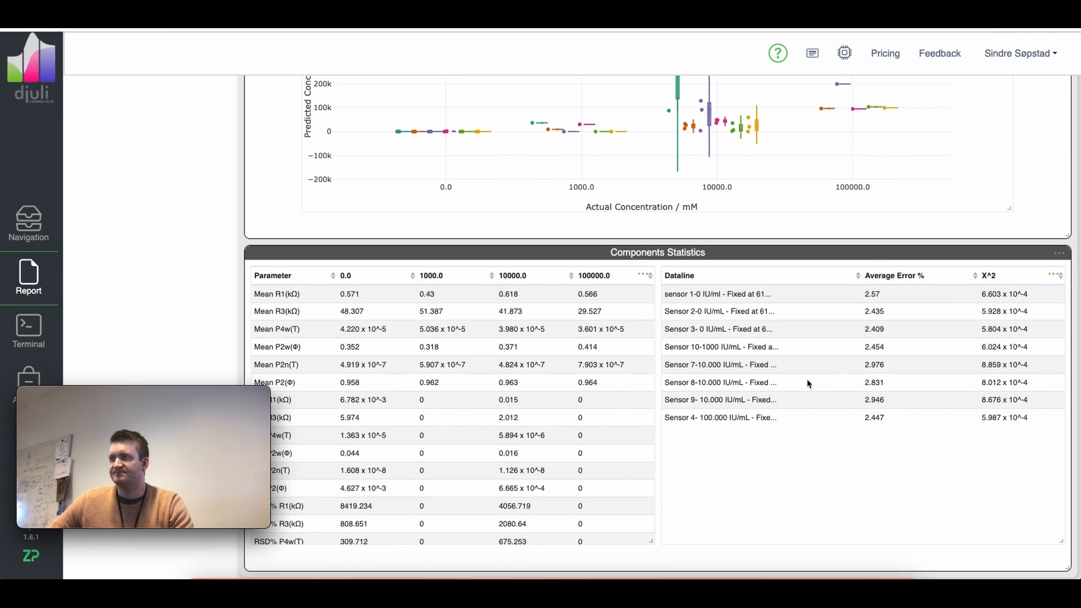
pyautogui.scroll(3)
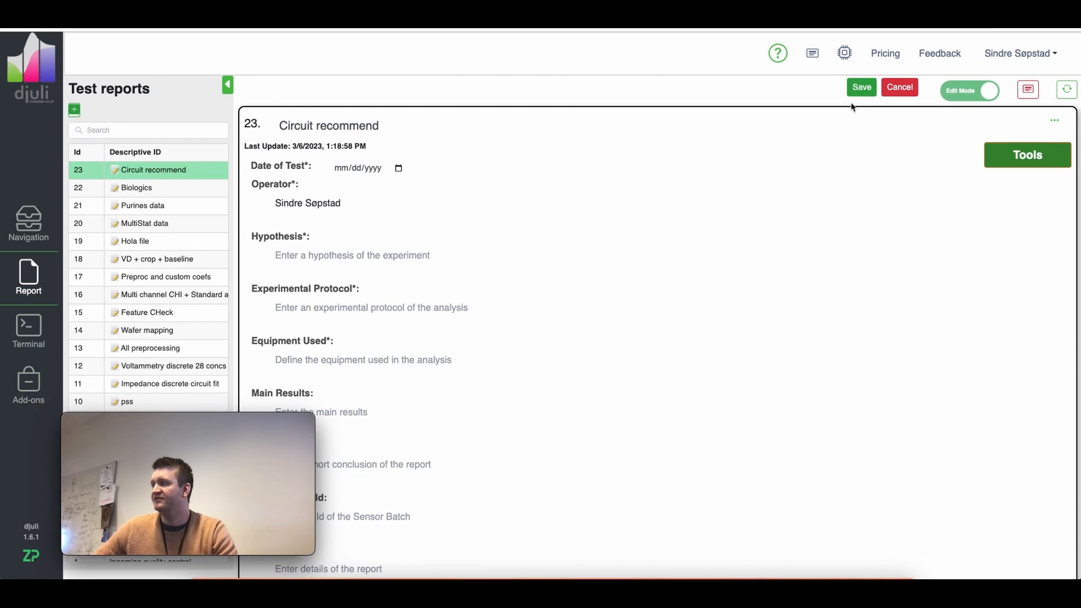
# Step: Finish editing the report and show the Terminal log with the circuit match DOI 10.1016/j.bios.2016.01.057
pyautogui.click(860, 87)
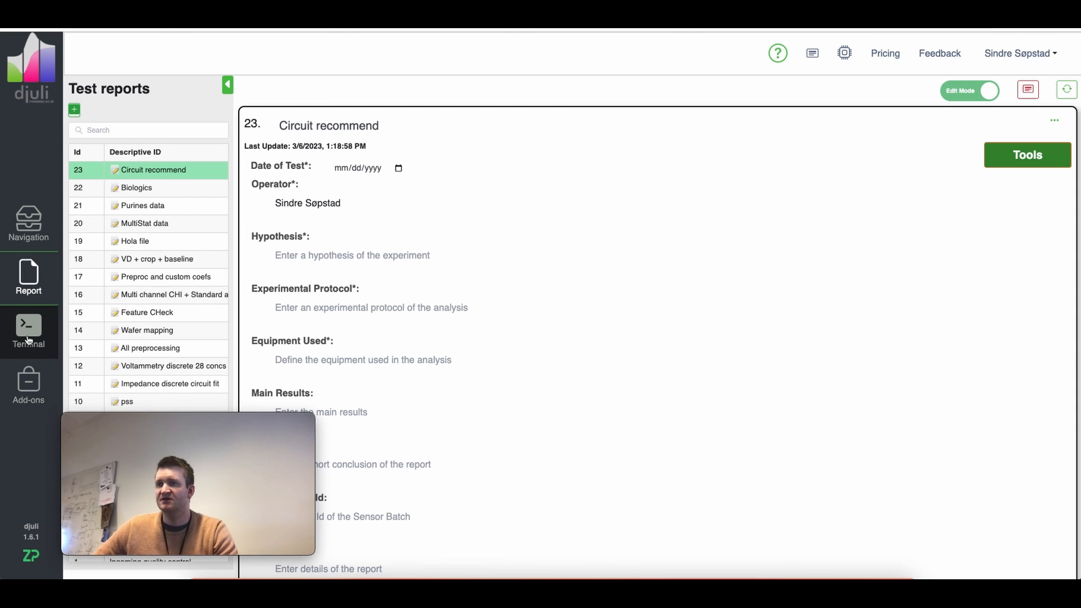
pyautogui.click(28, 331)
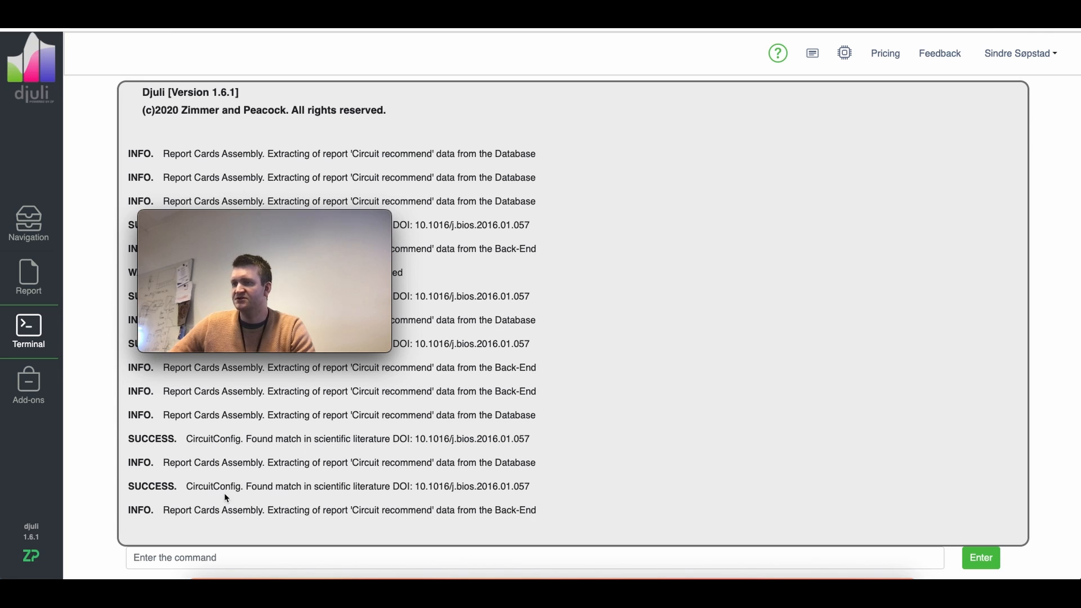
pyautogui.moveTo(312, 495)
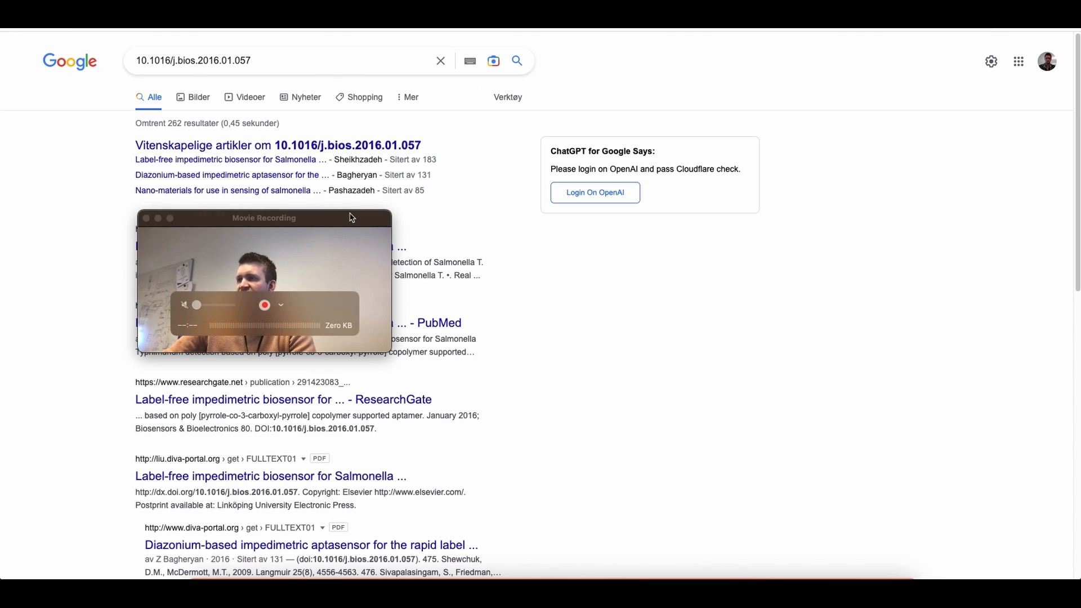
# Step: Scroll the Google results for the DOI and choose the ScienceDirect Salmonella biosensor article
pyautogui.scroll(-3)
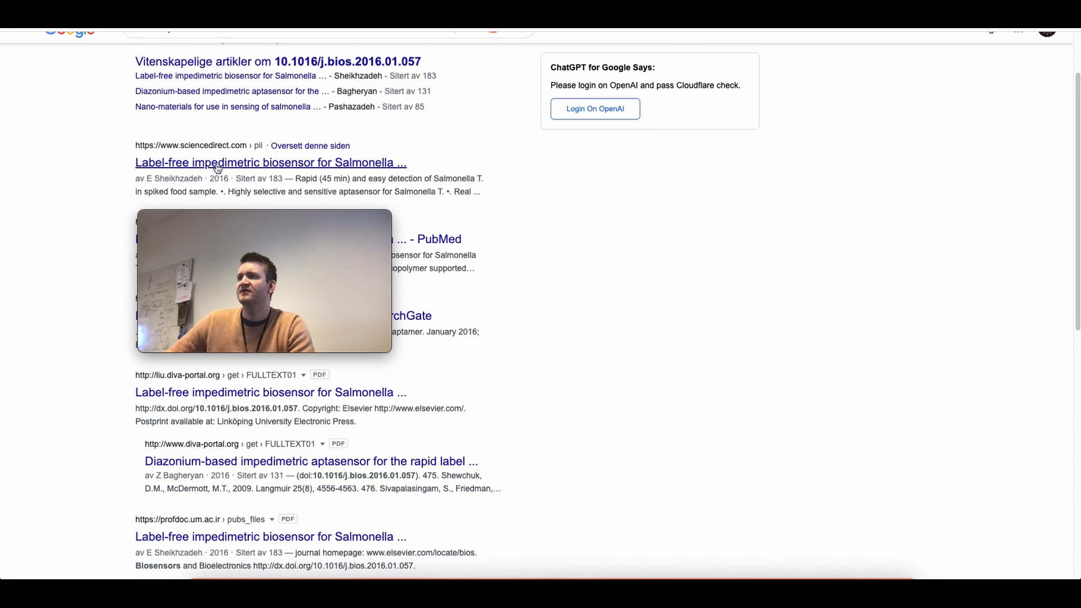
pyautogui.scroll(-3)
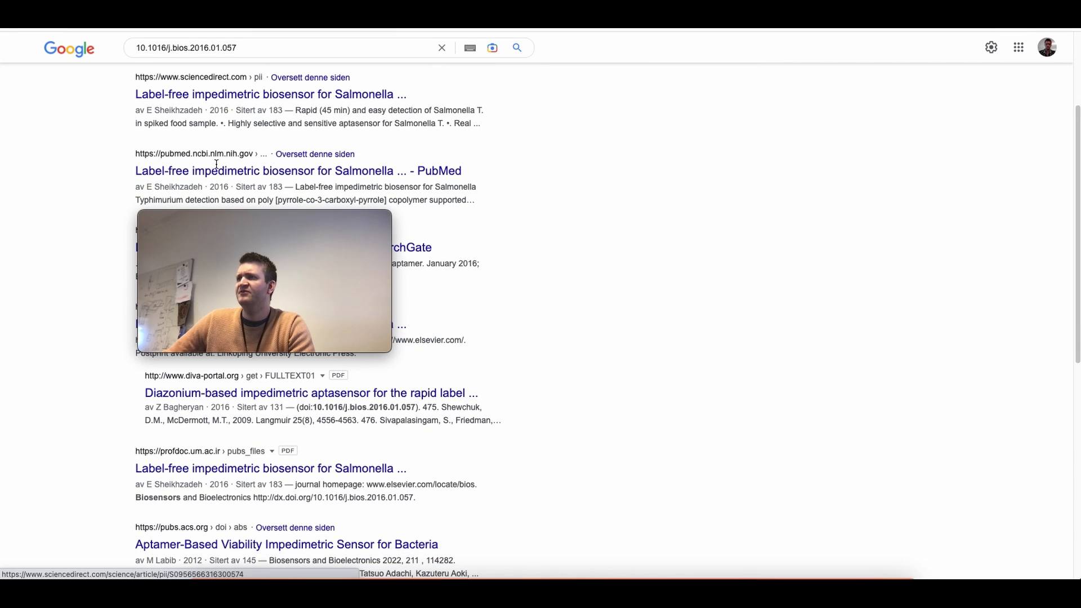
pyautogui.click(270, 94)
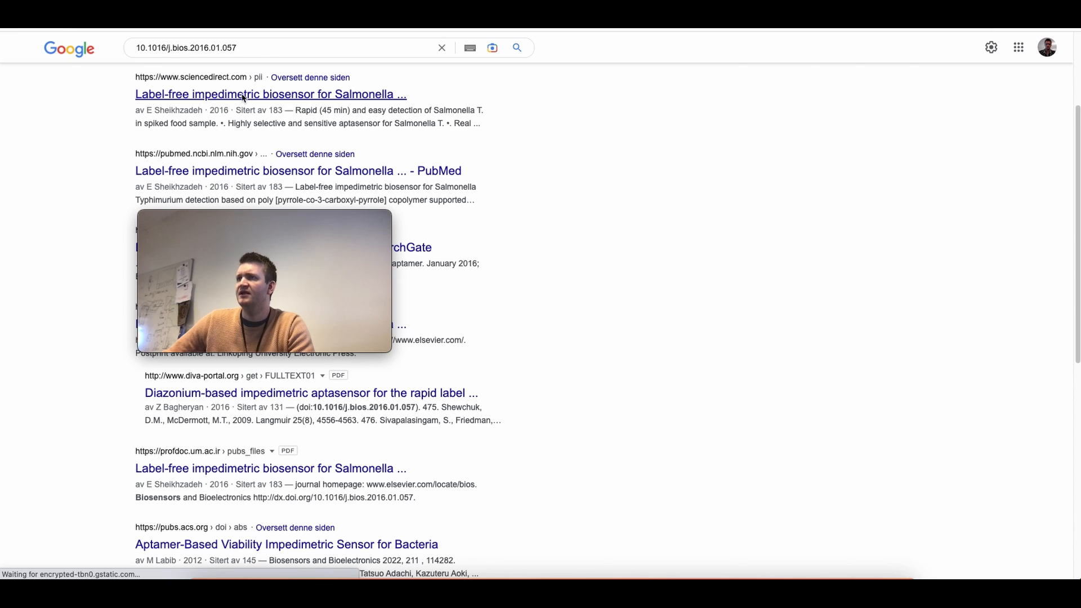
# Step: Read the ScienceDirect article's highlights and abstract on the Salmonella Typhimurium impedimetric biosensor
pyautogui.click(270, 94)
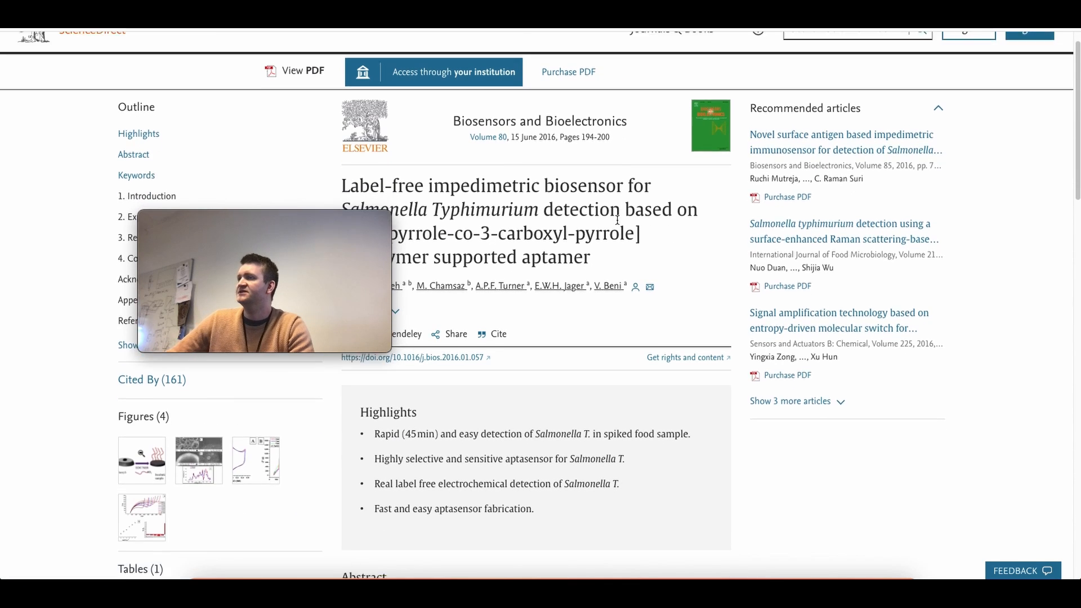
pyautogui.scroll(-3)
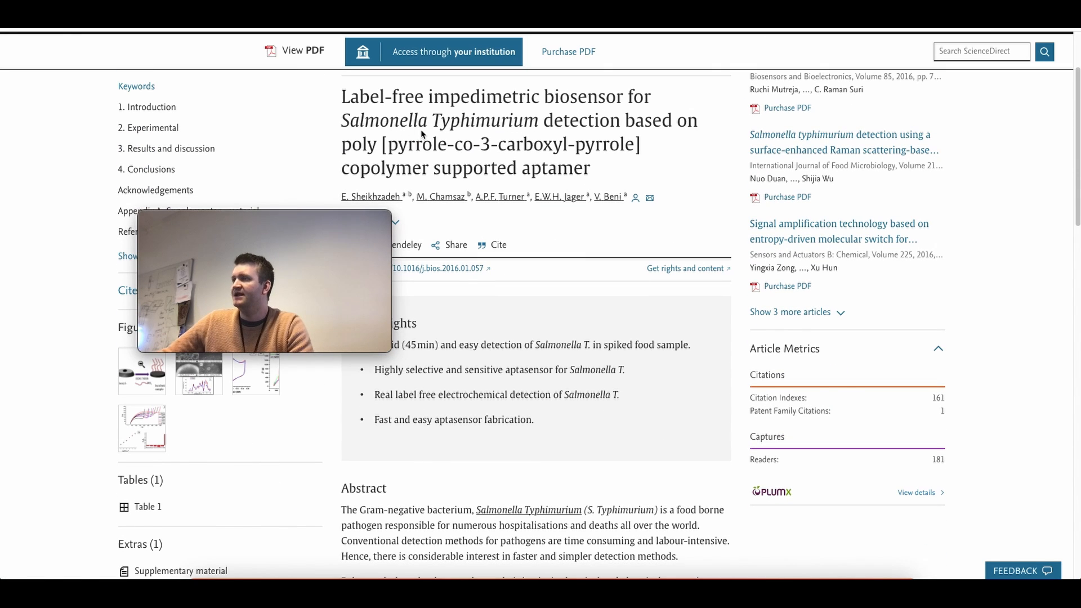
pyautogui.scroll(-3)
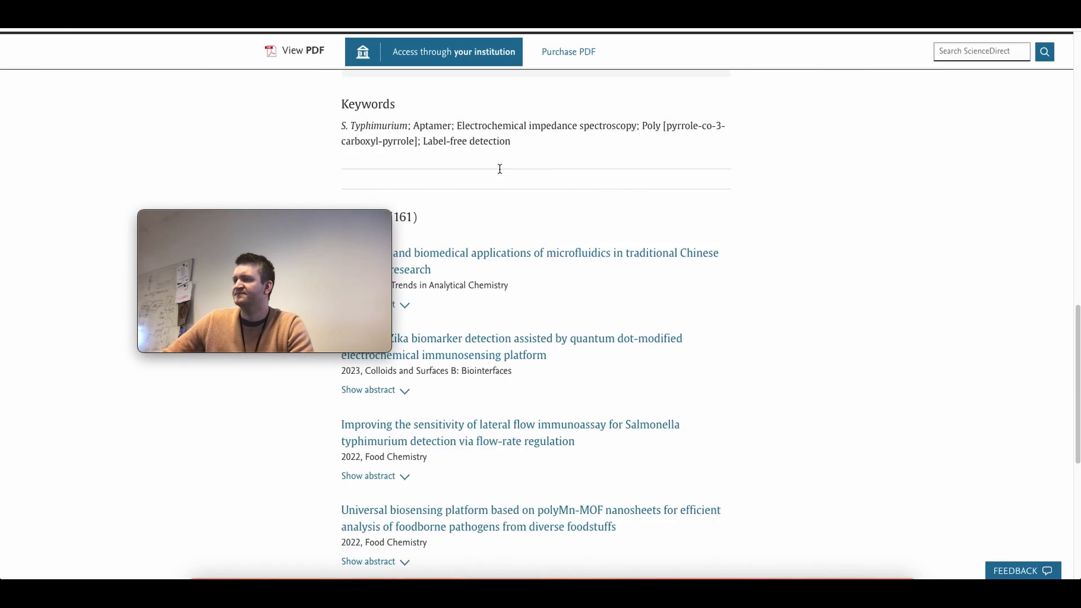
pyautogui.scroll(3)
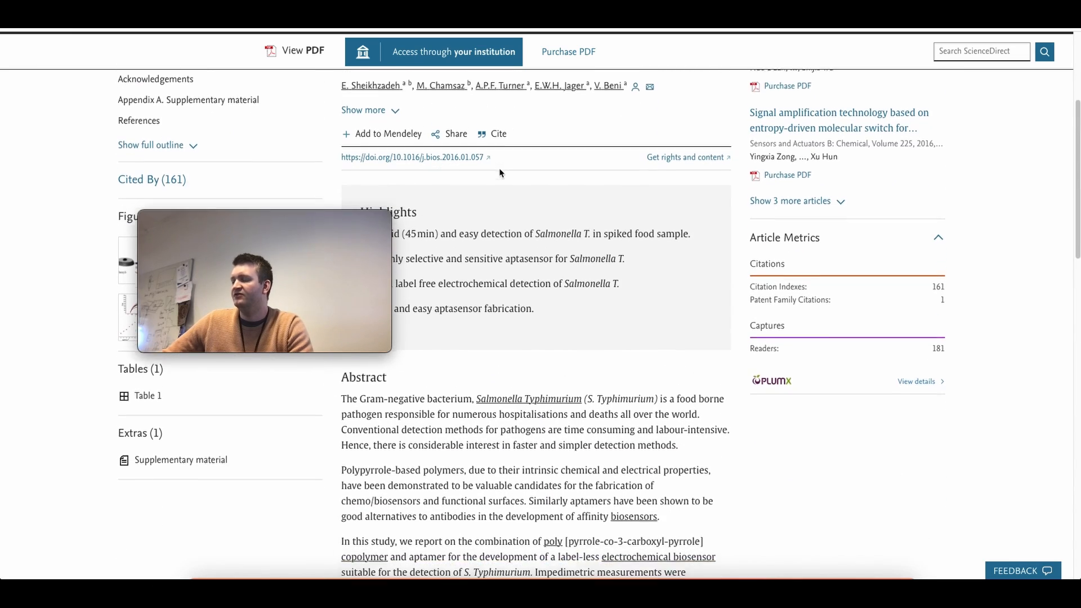
pyautogui.scroll(-3)
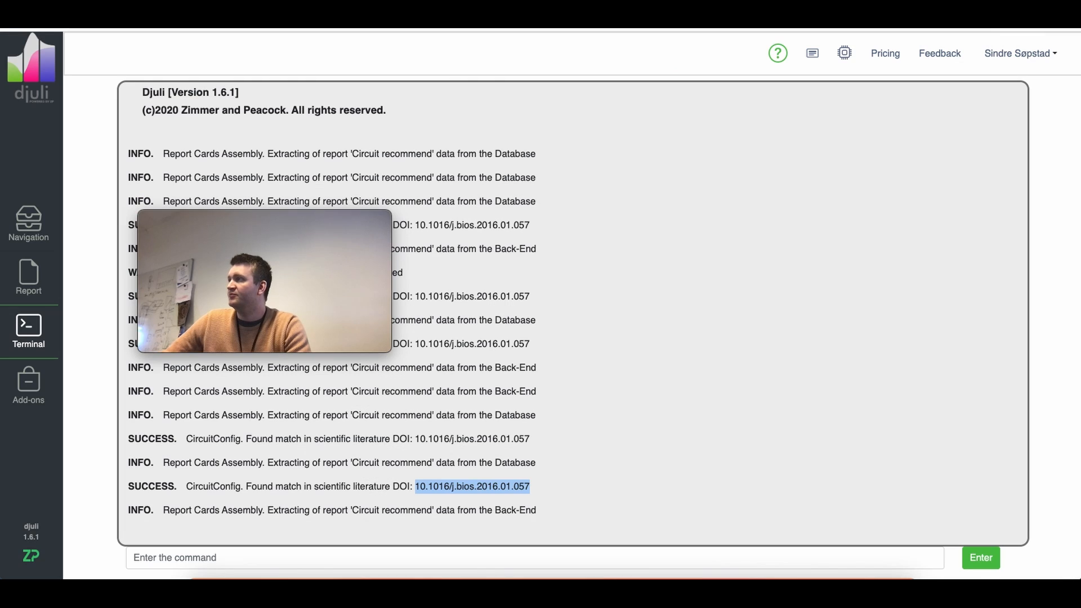
pyautogui.moveTo(29, 277)
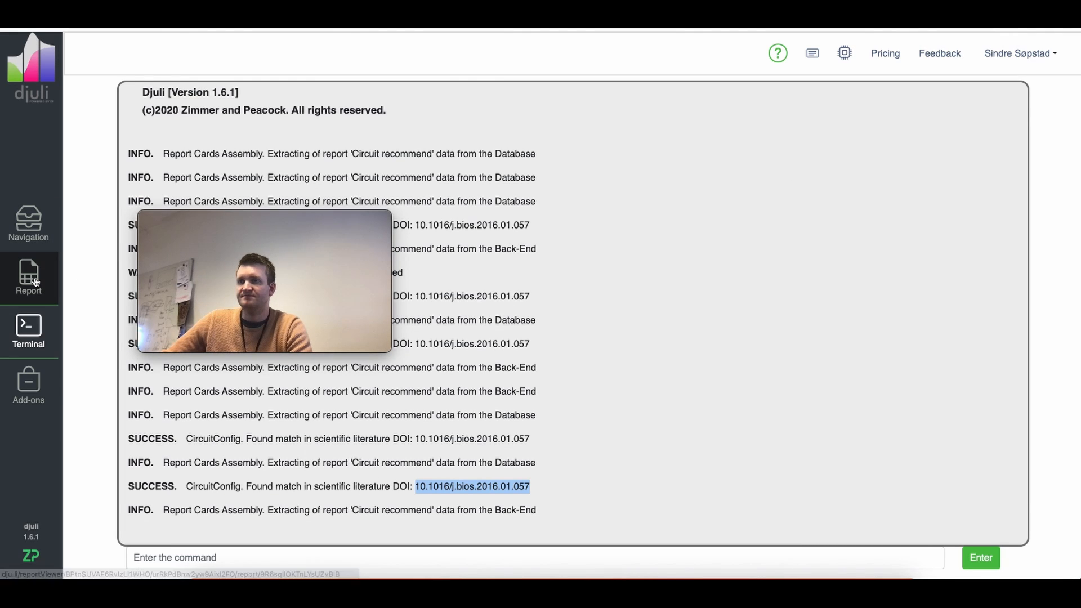
# Step: Return to the report and scroll past the Phase and Complex charts to the R1-[R3-P4,P2] component values
pyautogui.click(28, 278)
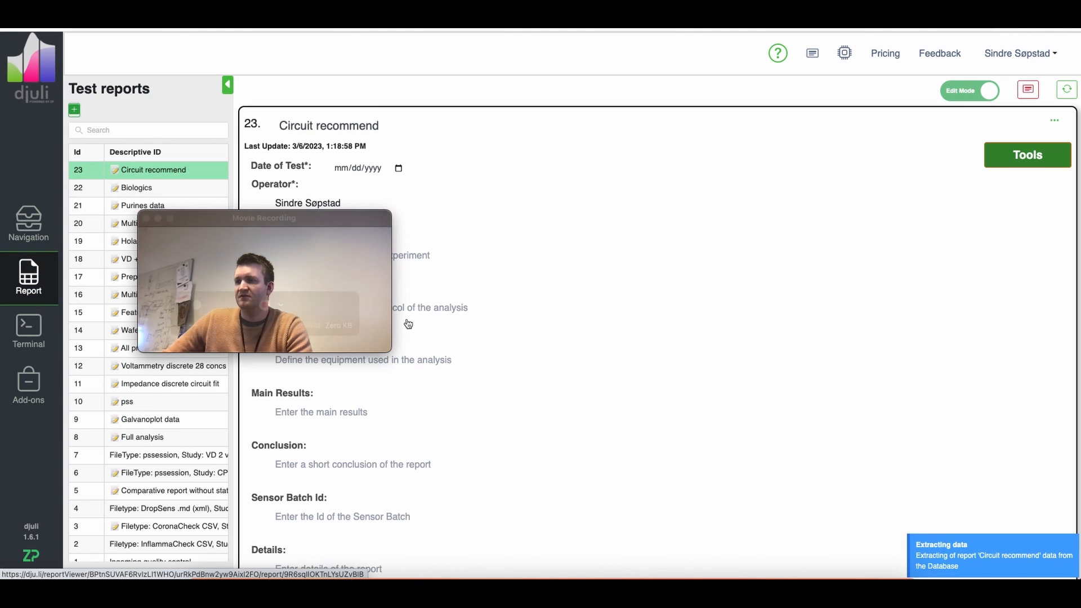
pyautogui.scroll(-3)
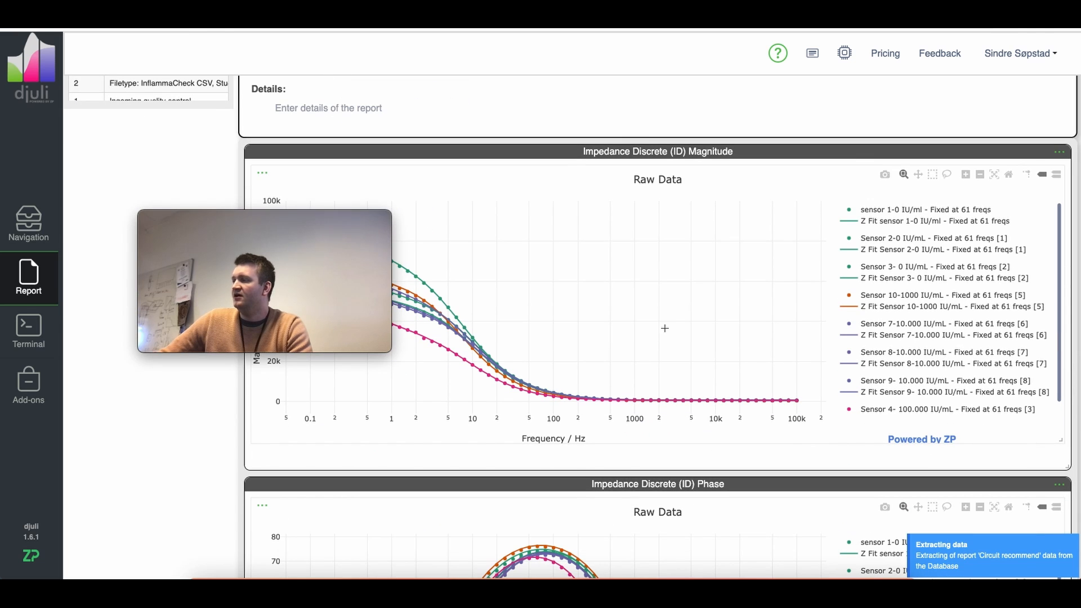
pyautogui.scroll(-3)
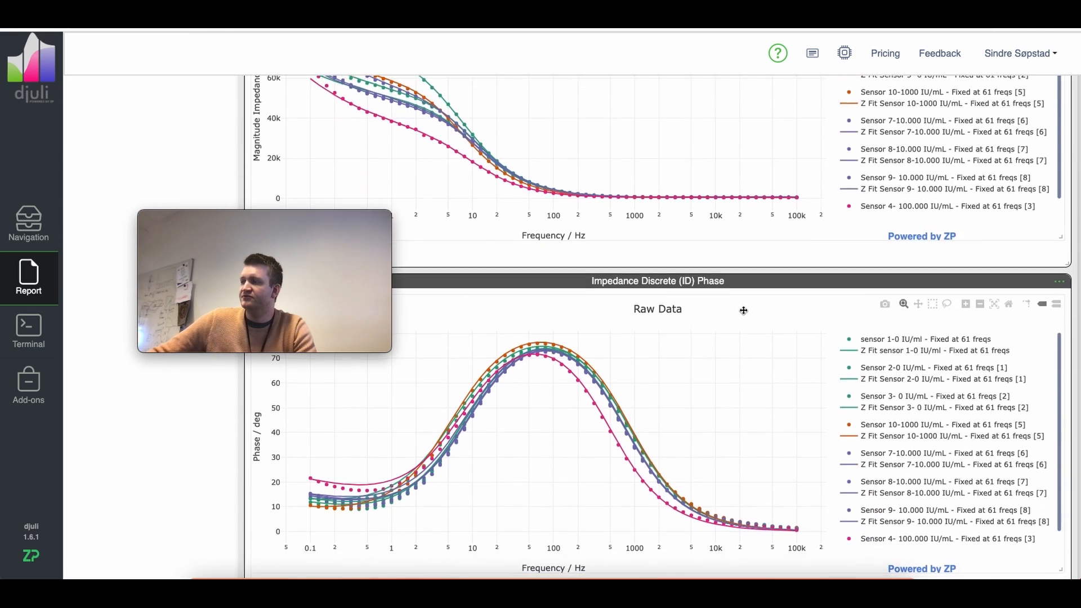
pyautogui.scroll(-3)
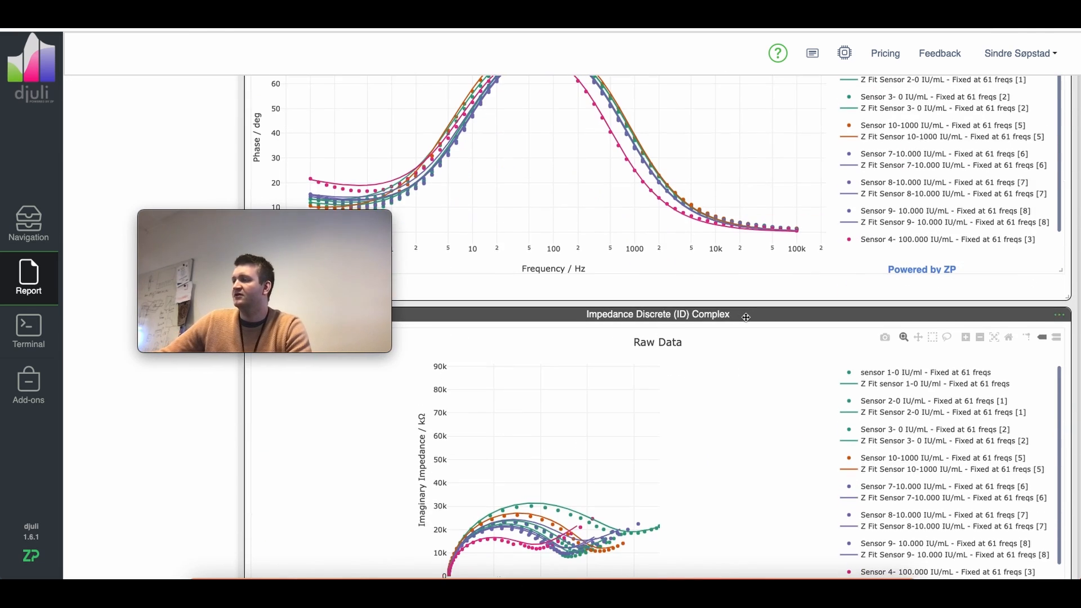
pyautogui.scroll(-3)
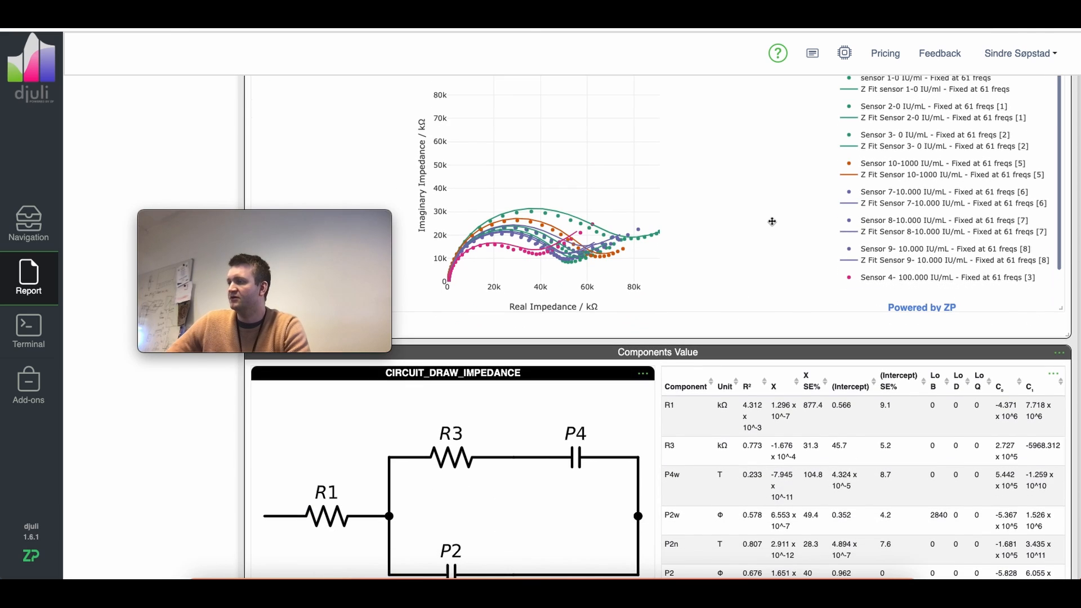
pyautogui.scroll(-3)
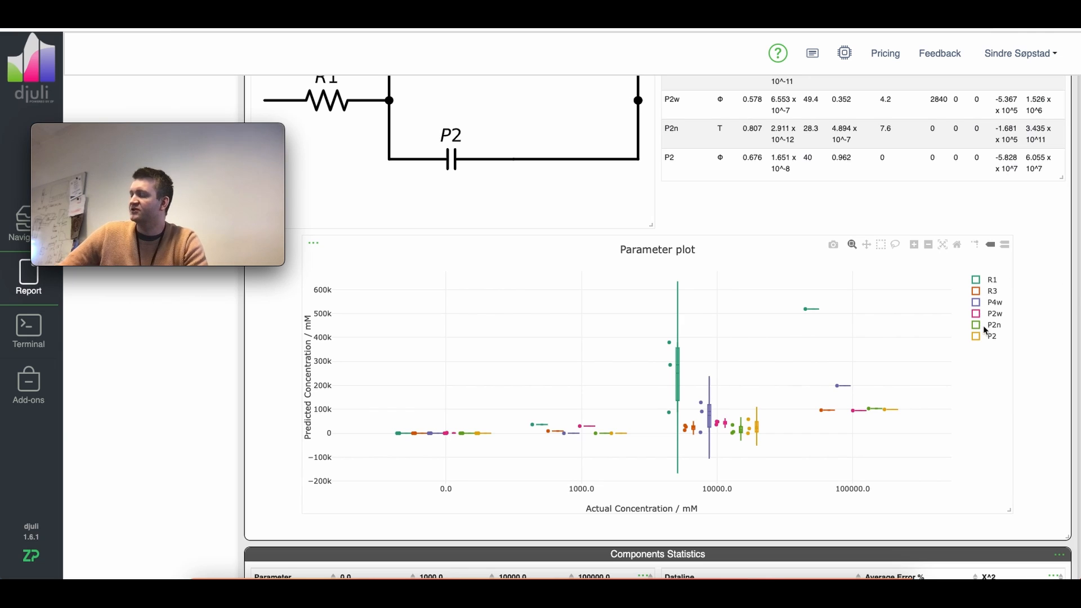
# Step: Isolate the R1 series in the parameter plot via its legend entry
pyautogui.scroll(-3)
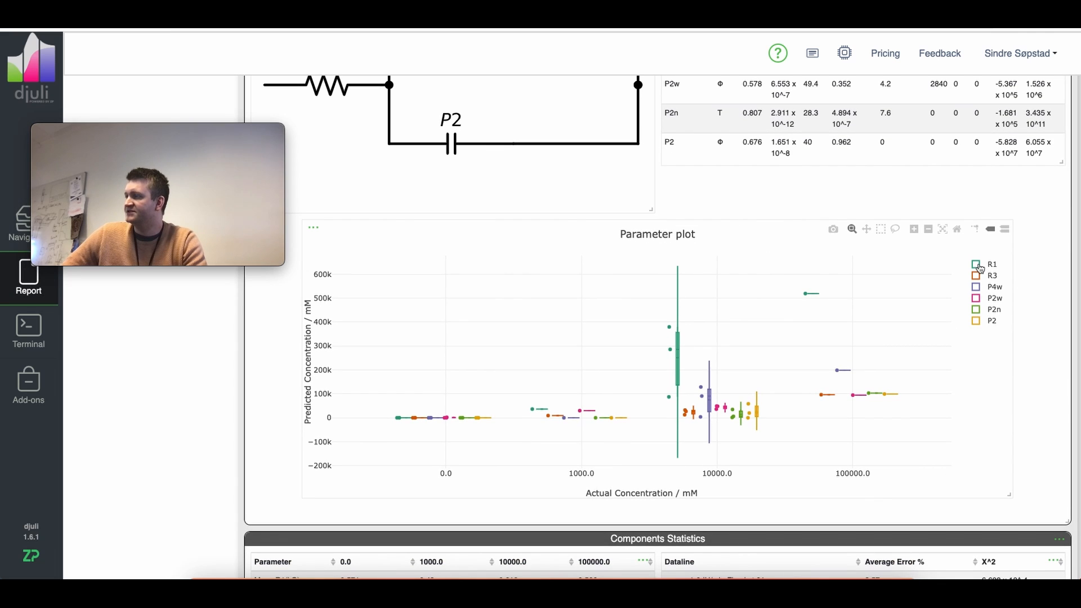
pyautogui.moveTo(979, 331)
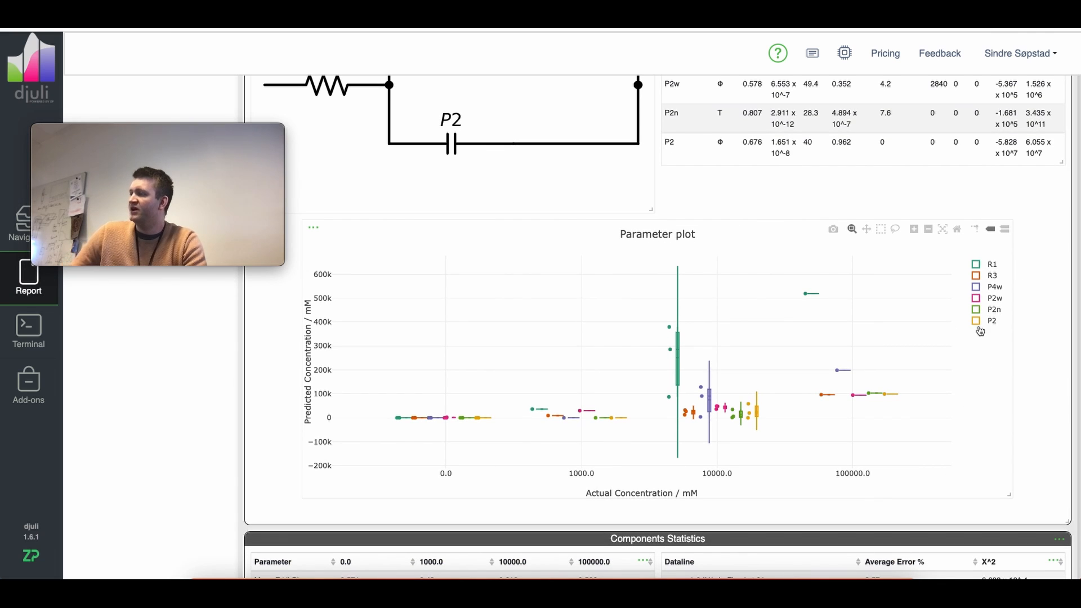
pyautogui.click(975, 264)
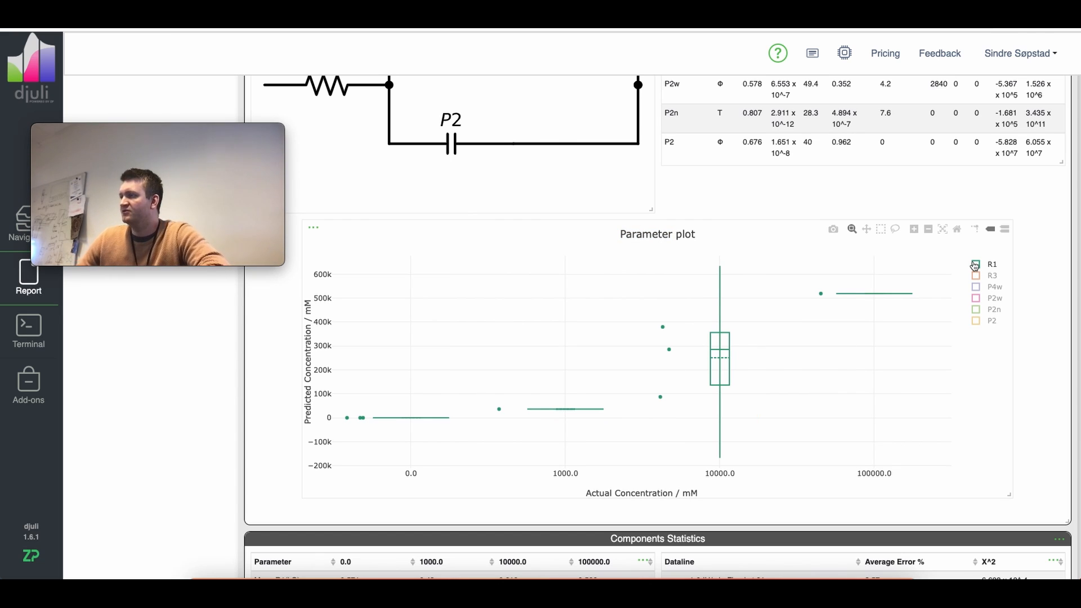
pyautogui.click(975, 264)
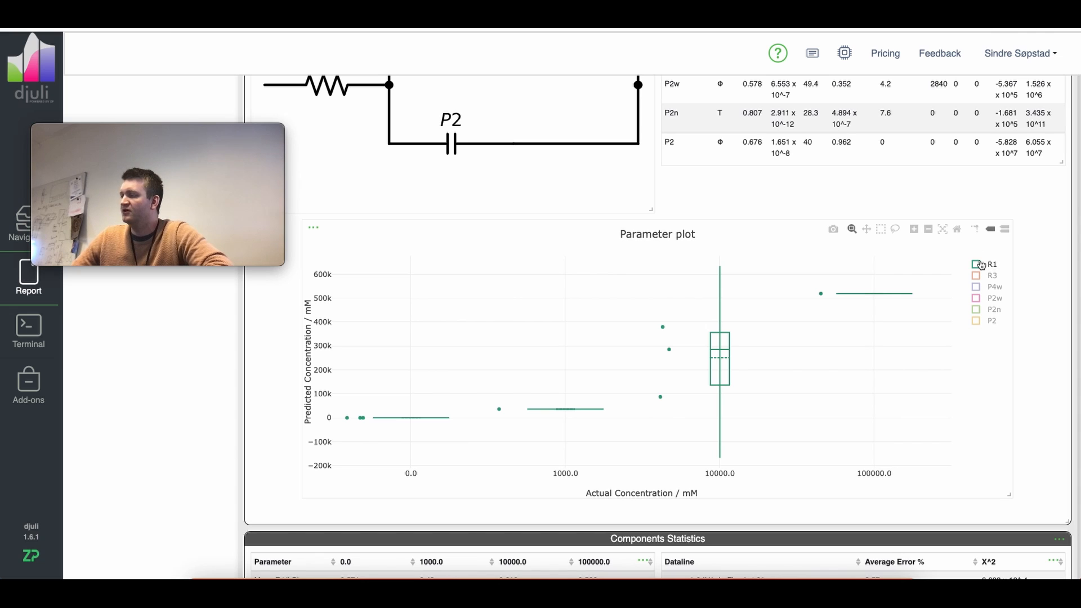
pyautogui.click(975, 264)
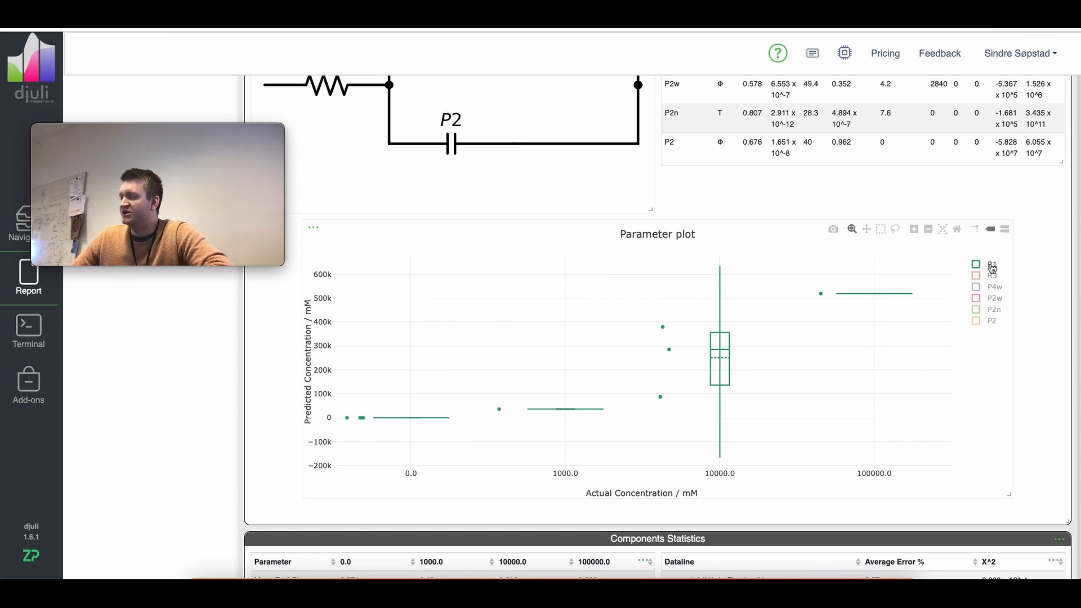
pyautogui.moveTo(976, 397)
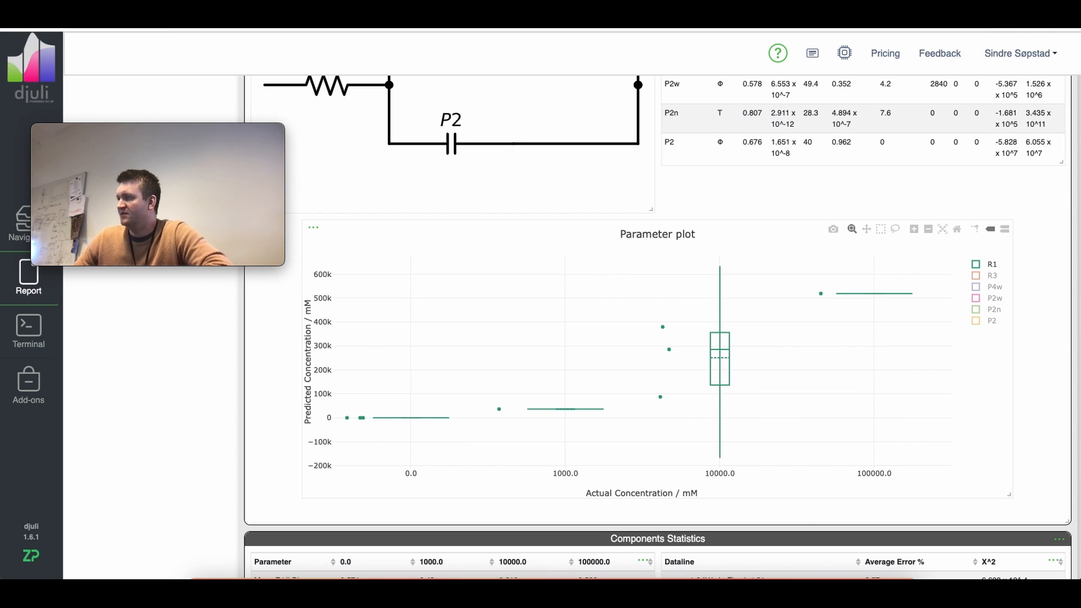
pyautogui.moveTo(446, 486)
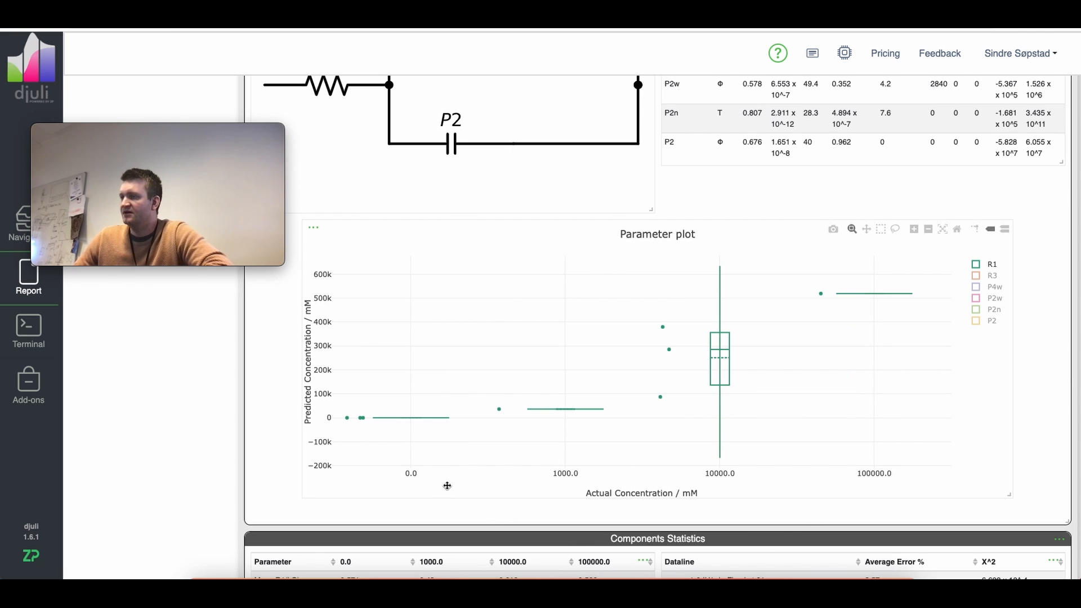
pyautogui.moveTo(393, 476)
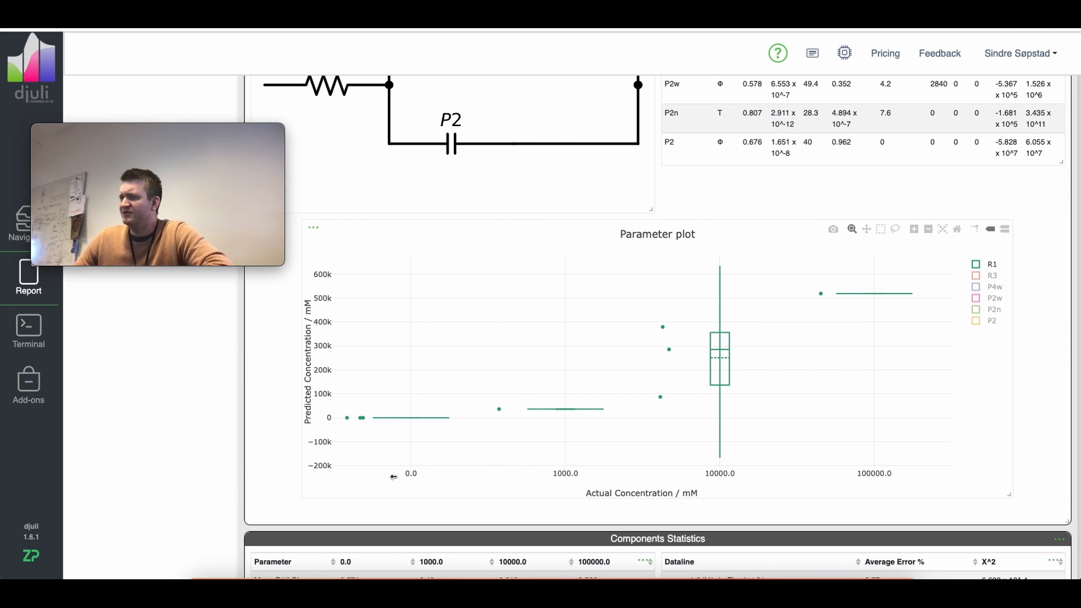
# Step: Bring the R3 and P2w series back into the parameter plot beside R1
pyautogui.scroll(-3)
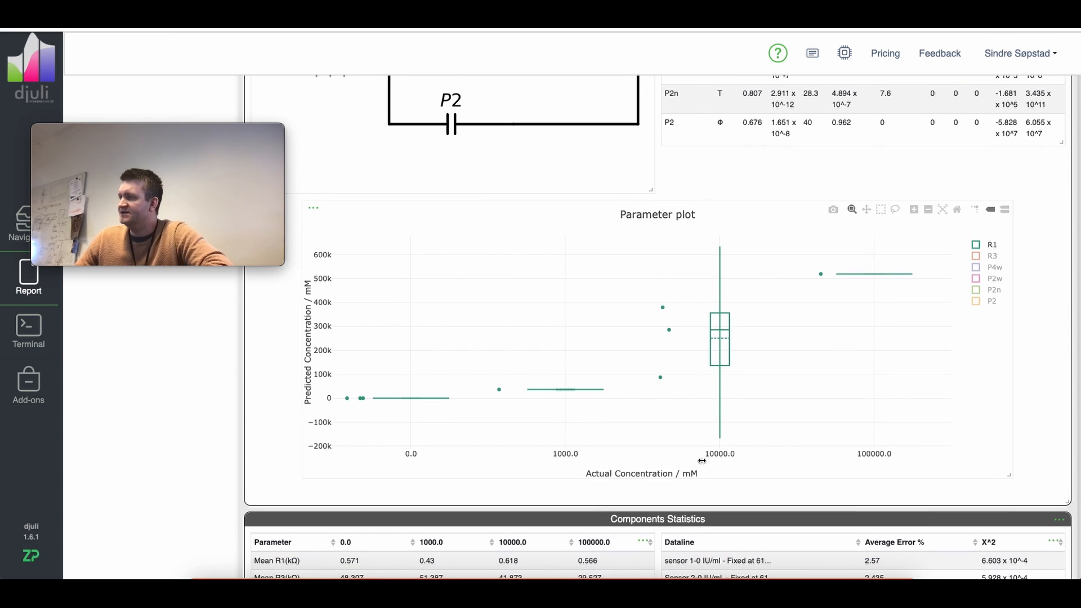
pyautogui.moveTo(720, 338)
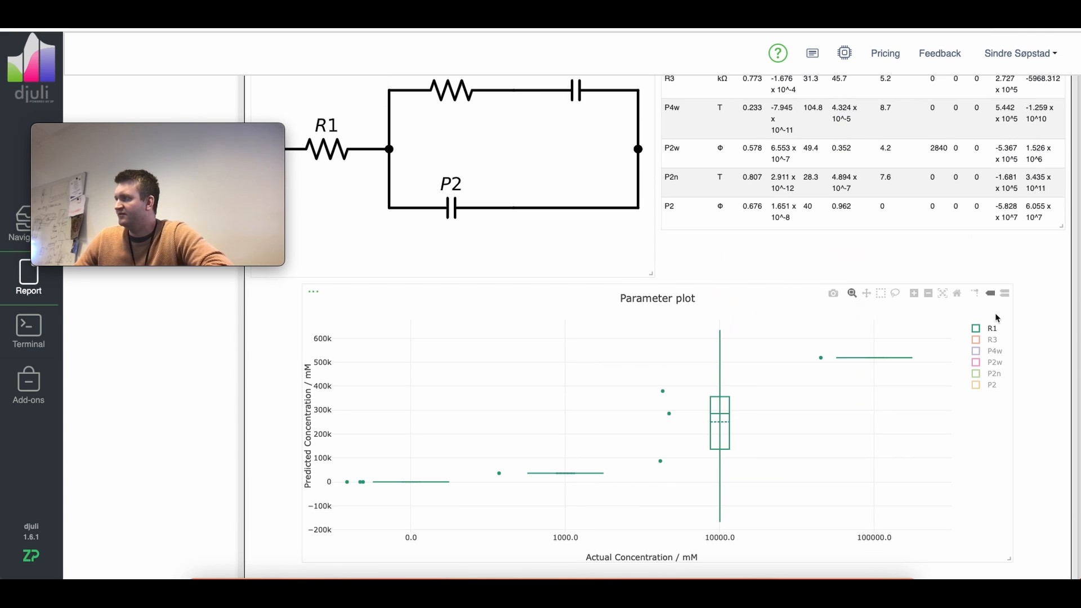
pyautogui.moveTo(978, 341)
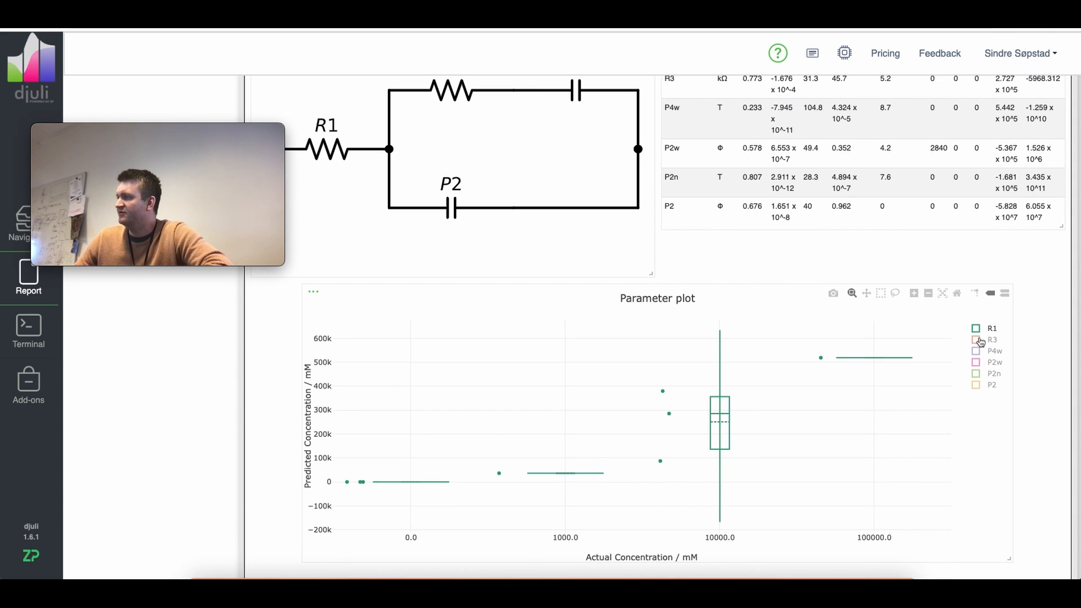
pyautogui.click(975, 339)
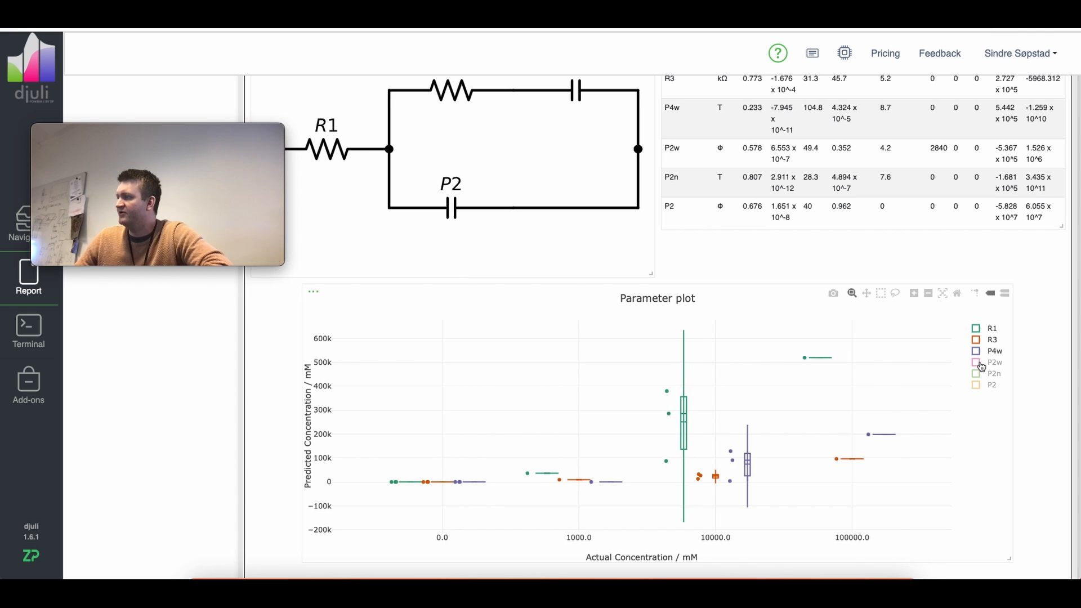
pyautogui.click(976, 362)
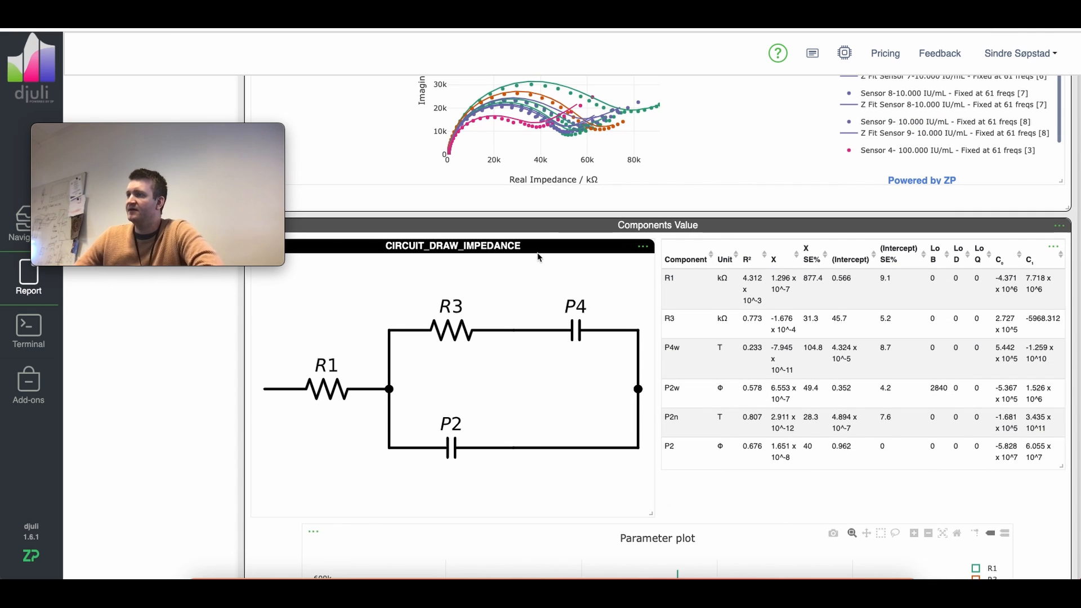
# Step: Review the Components Value table, then hide every series from the parameter plot
pyautogui.scroll(-3)
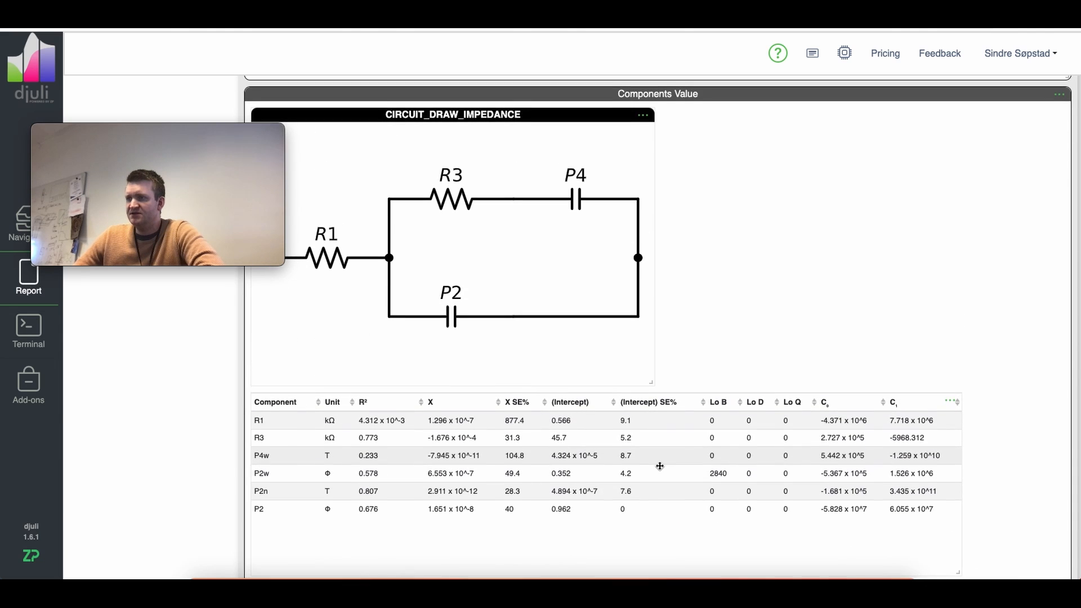
pyautogui.scroll(-3)
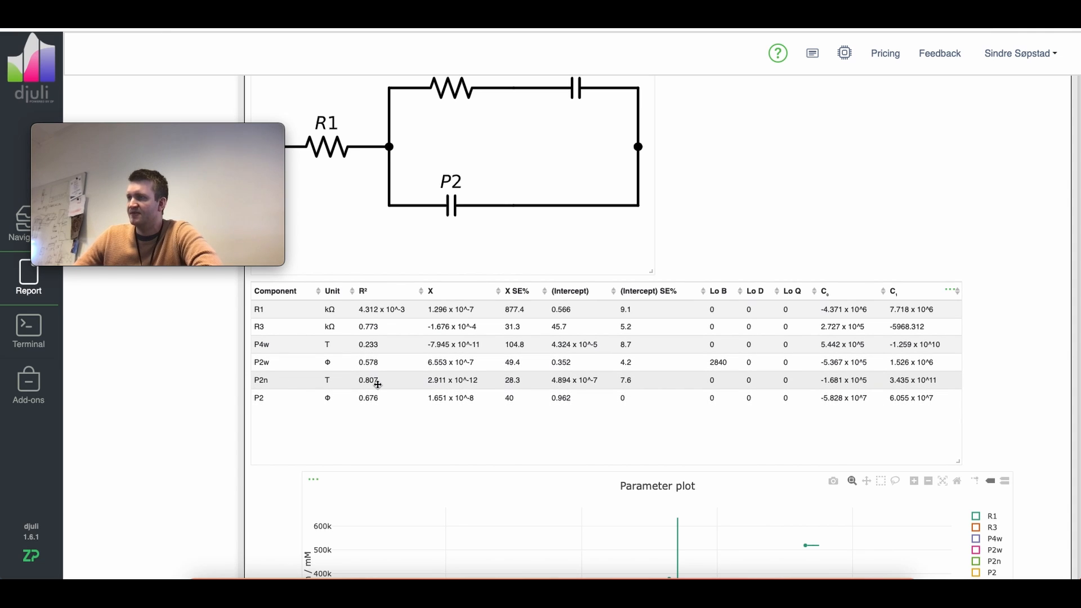
pyautogui.scroll(-3)
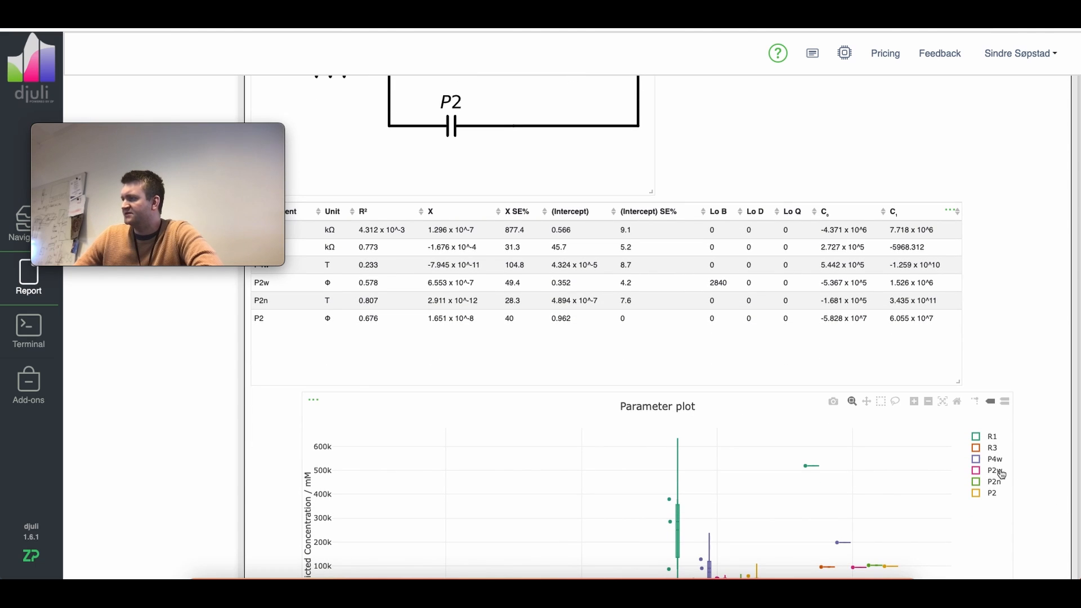
pyautogui.click(993, 470)
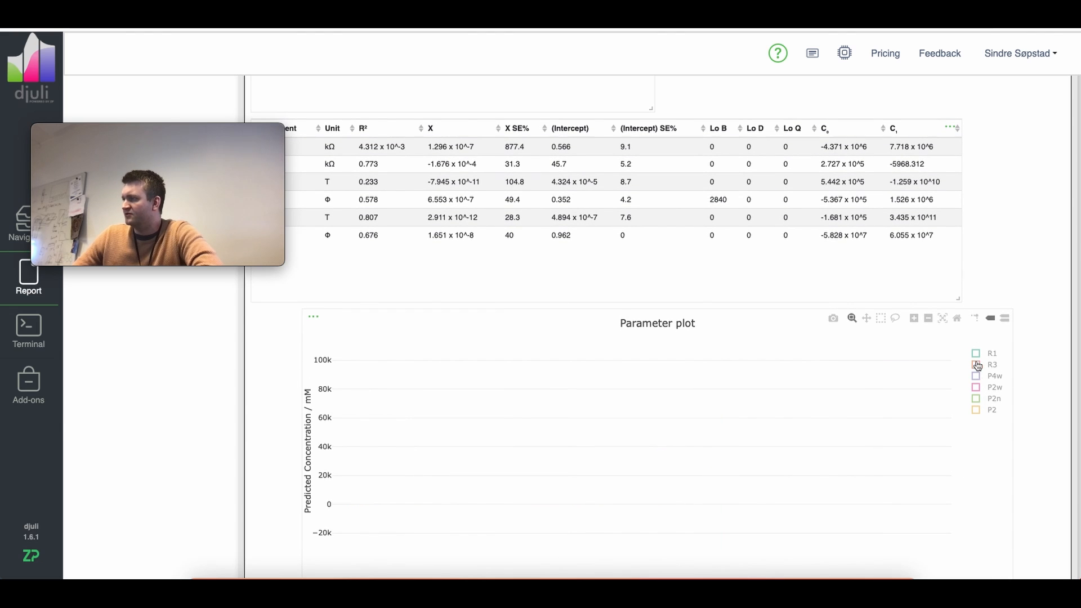
# Step: Scroll to the Components Statistics table and back up through the Impedance Phase and Magnitude plots
pyautogui.scroll(-3)
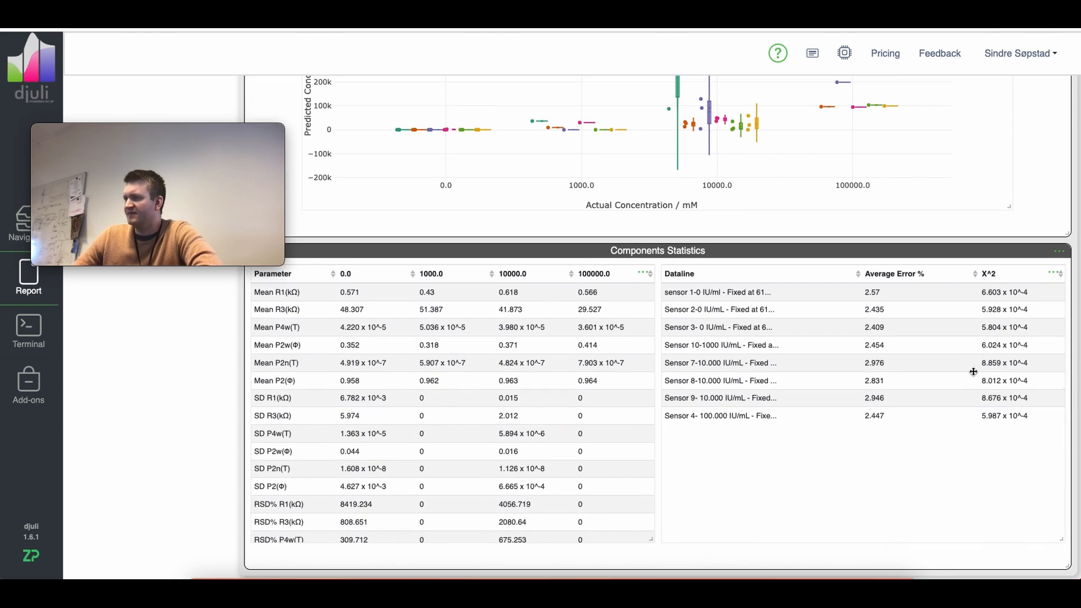
pyautogui.moveTo(971, 405)
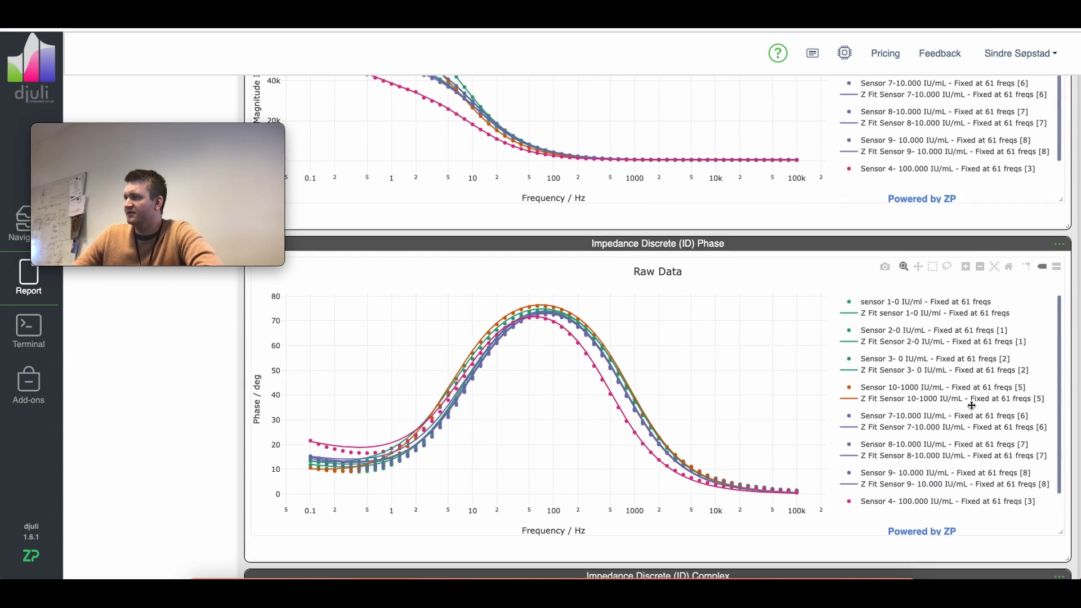
pyautogui.scroll(-3)
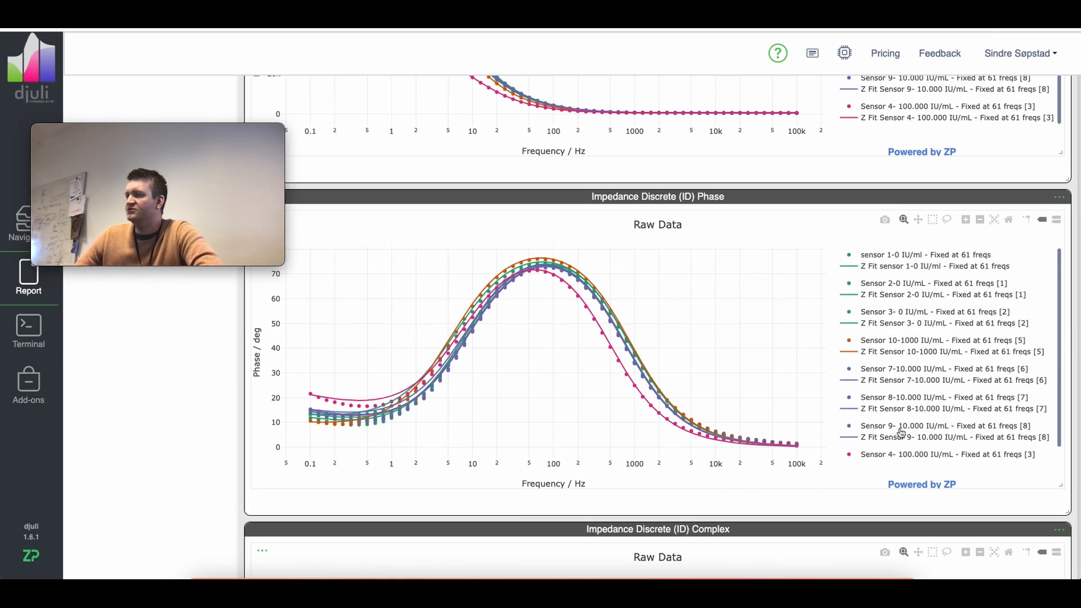
pyautogui.scroll(3)
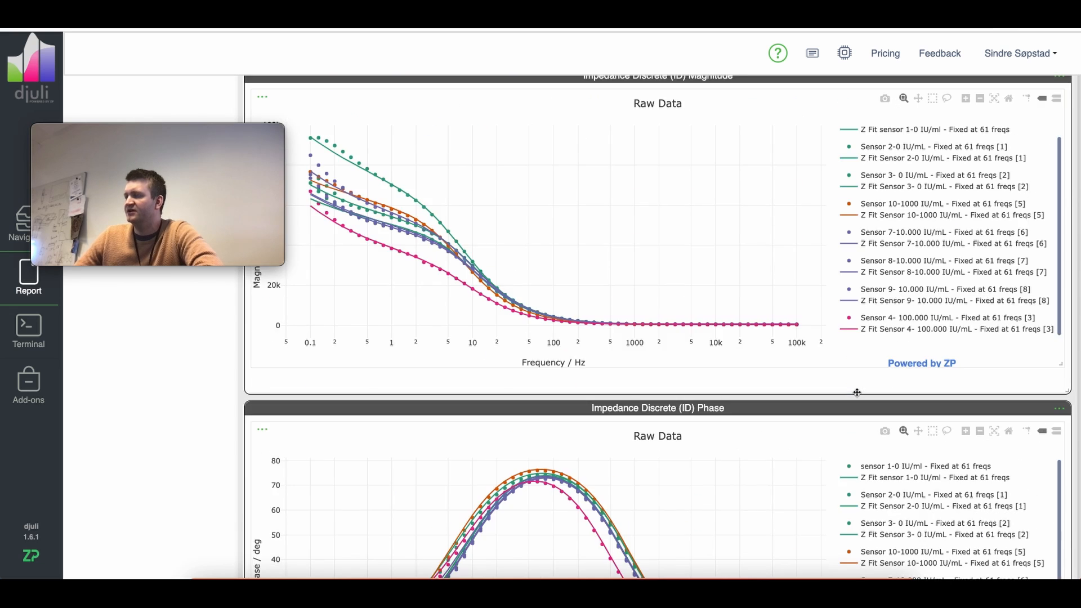
pyautogui.scroll(3)
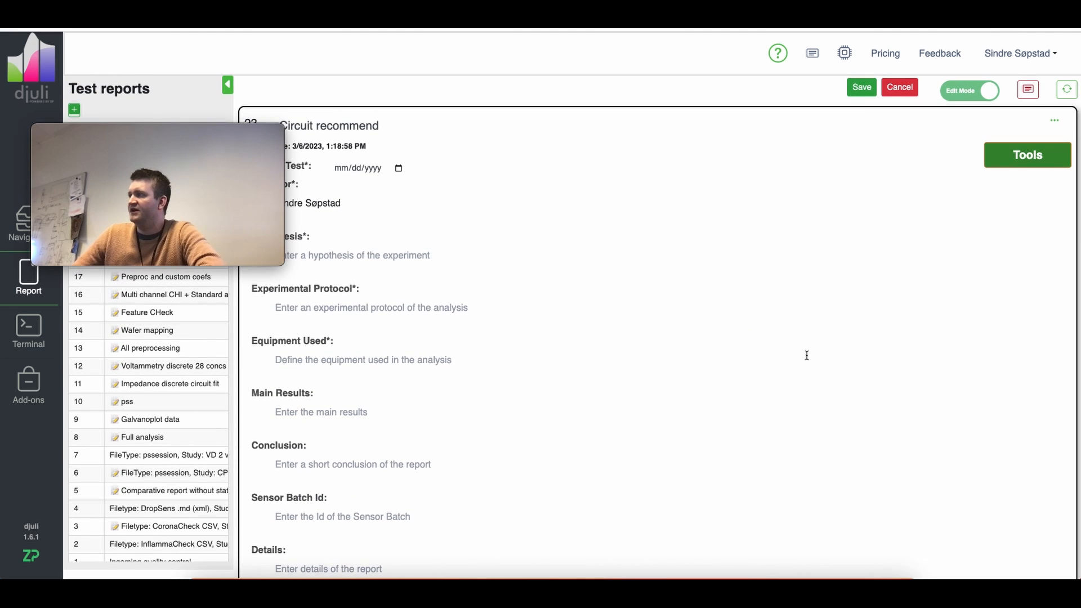
pyautogui.moveTo(790, 348)
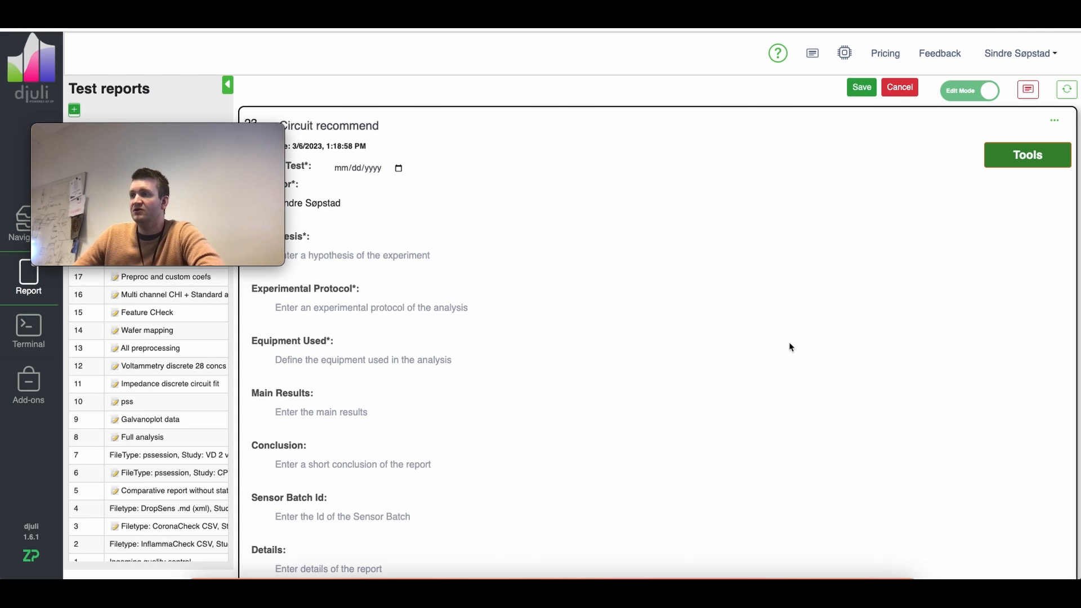
# Step: Scroll the report to show its empty fields down to Details and the impedance raw data fits
pyautogui.scroll(-3)
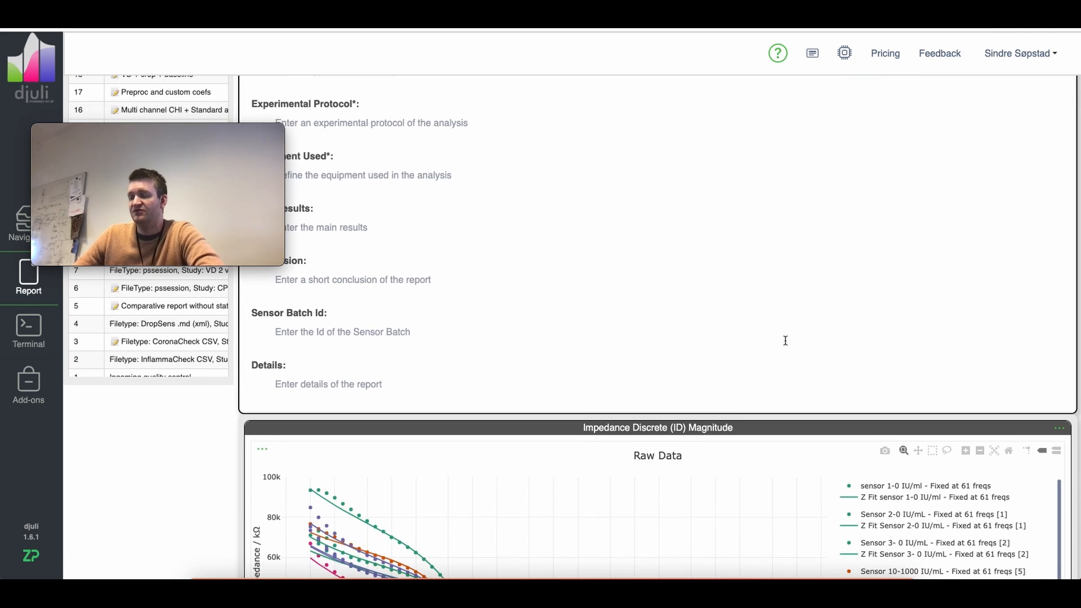